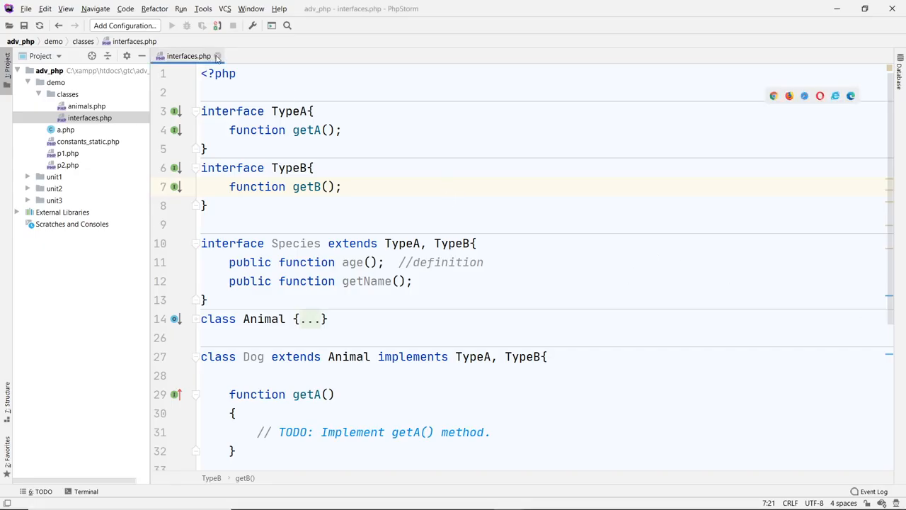
Step: Create a new PHP file named traits.php in the classes folder
right_click(91, 117)
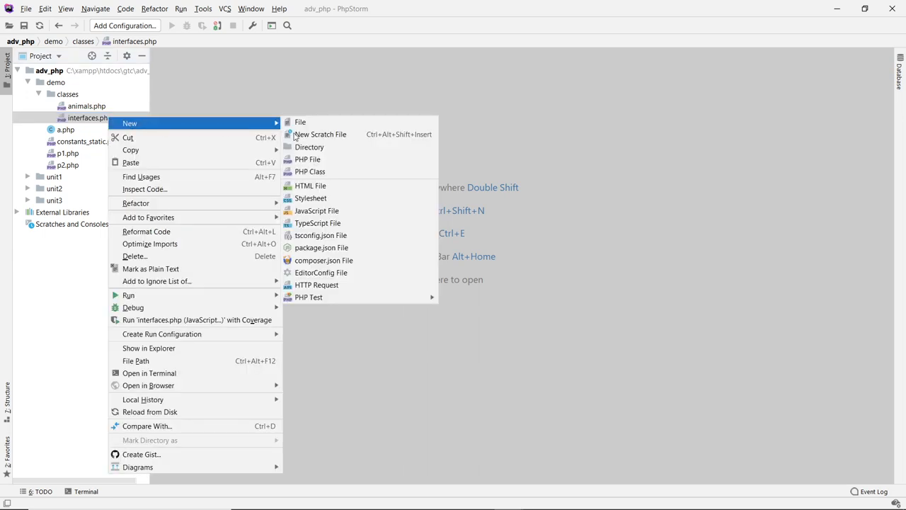
click(307, 158)
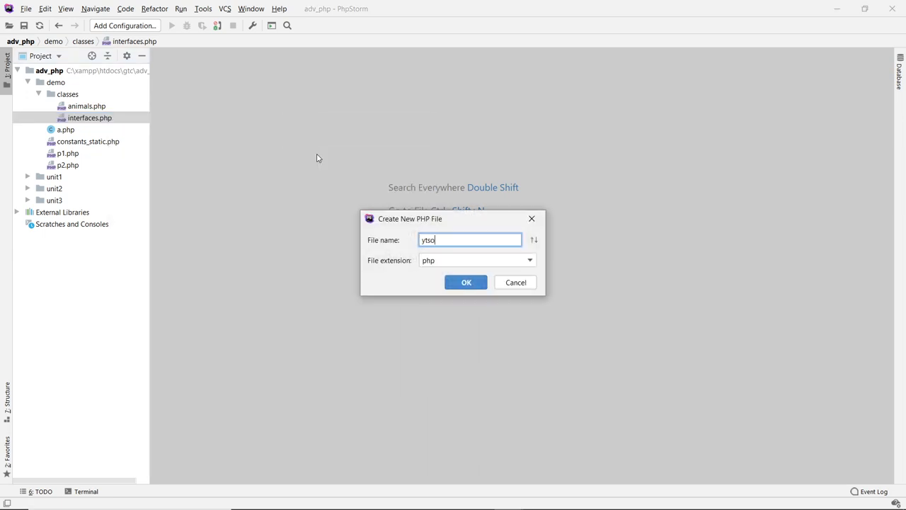
text(t)
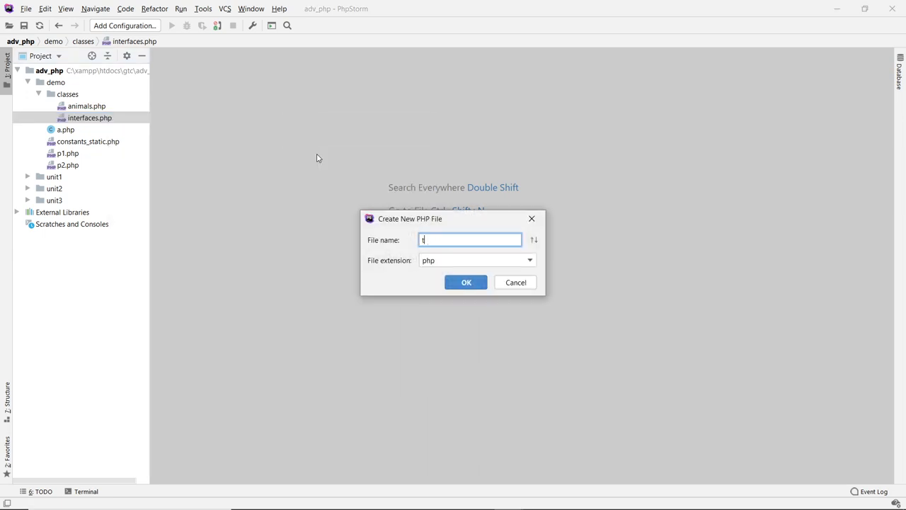
click(466, 282)
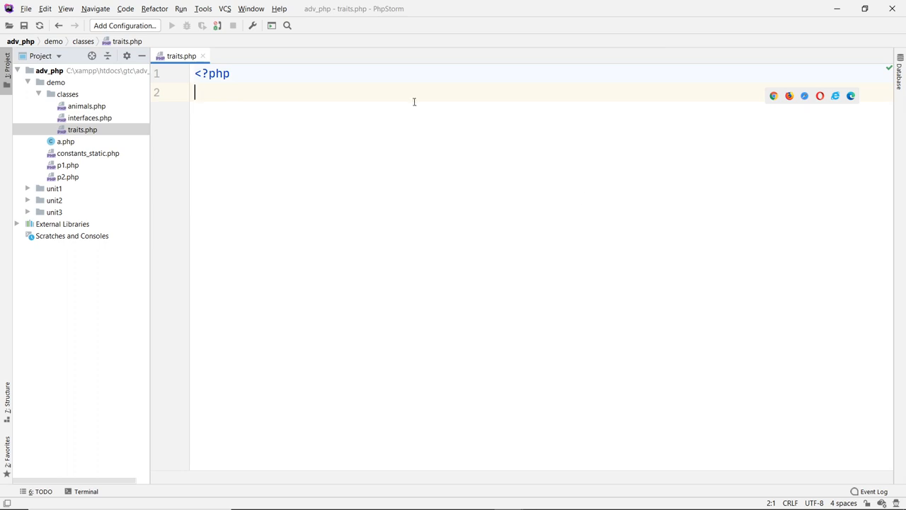
Step: Write trait A with a public __construct() echoing "Trait A", then begin a $ line below it
text(trait)
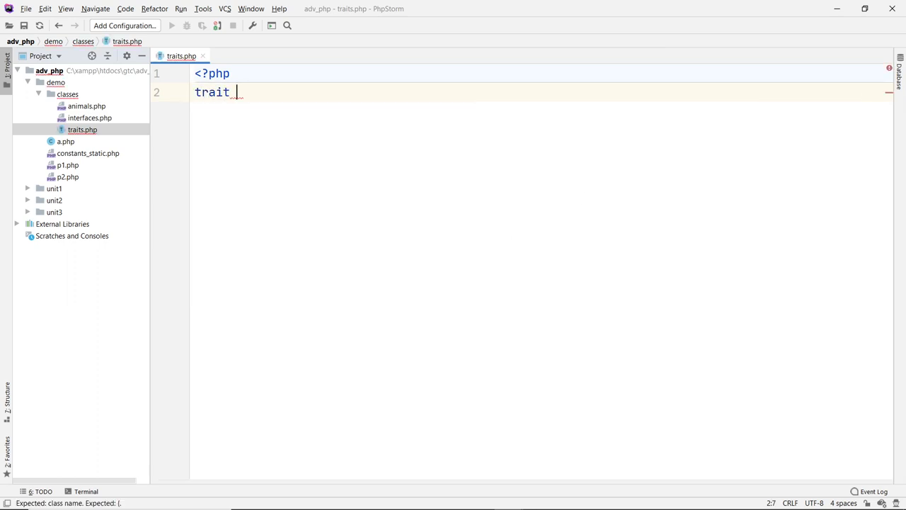
text(A)
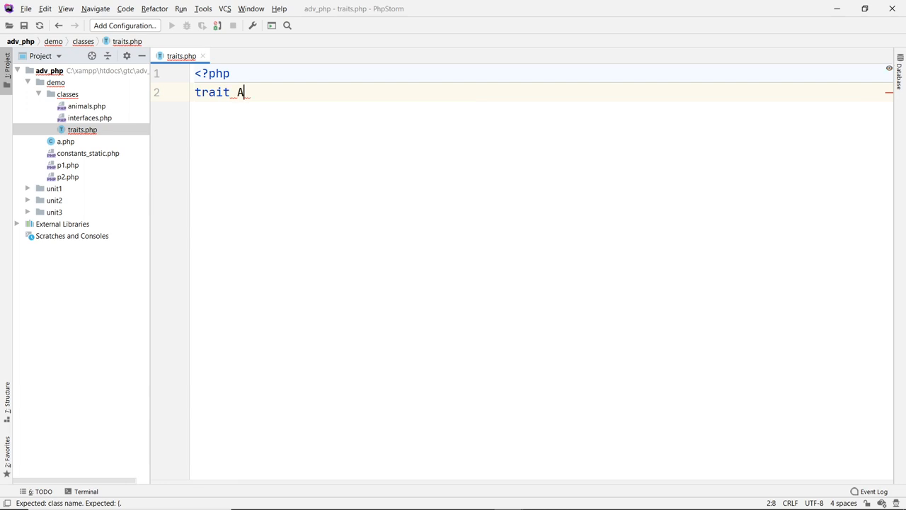
text({)
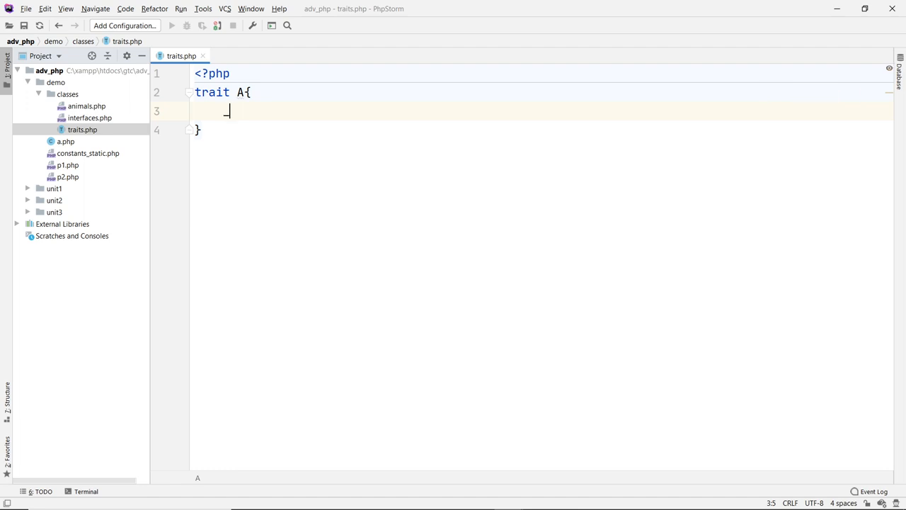
key(enter)
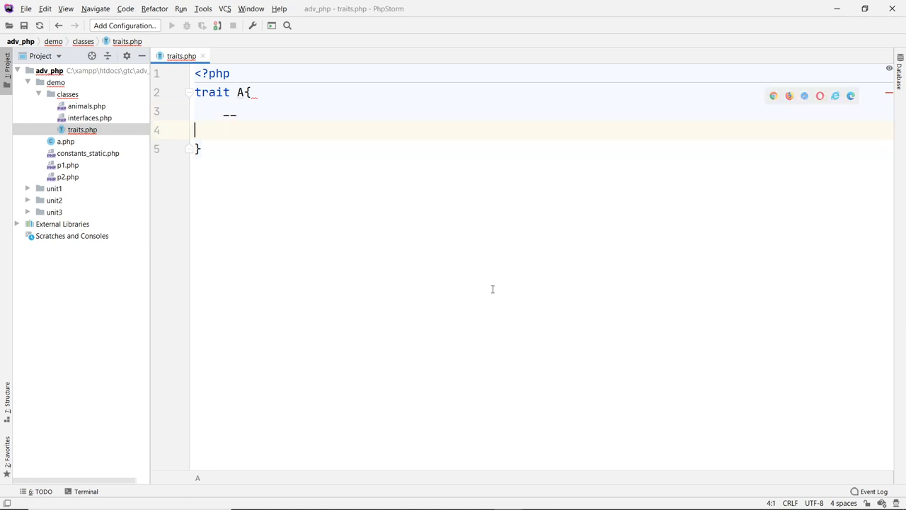
text(__)
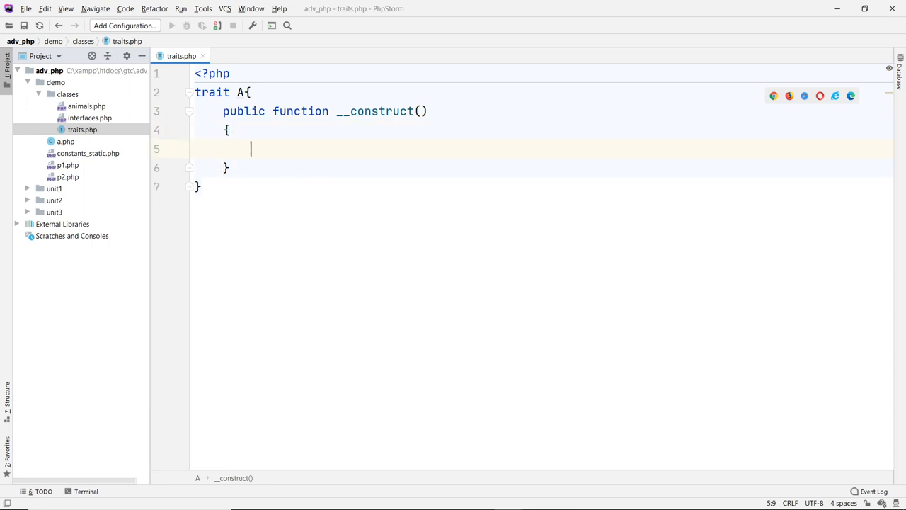
text(echo "")
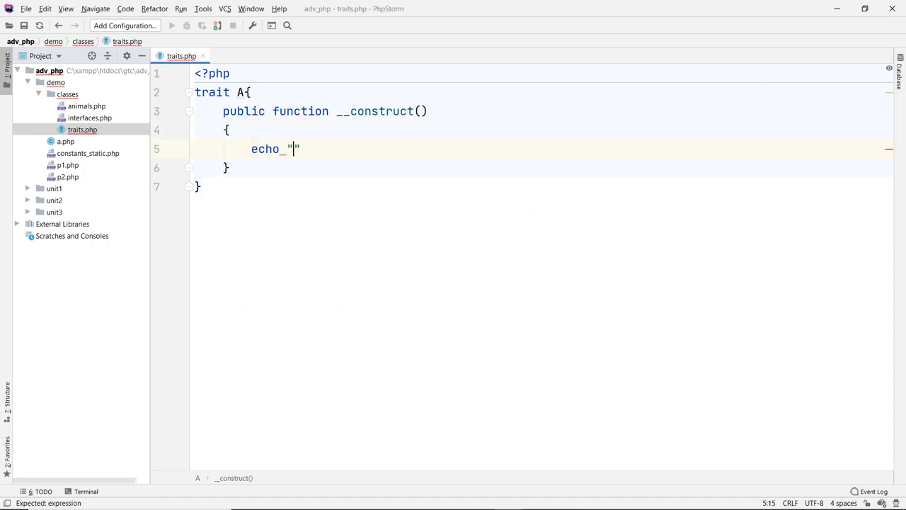
text(Trait A)
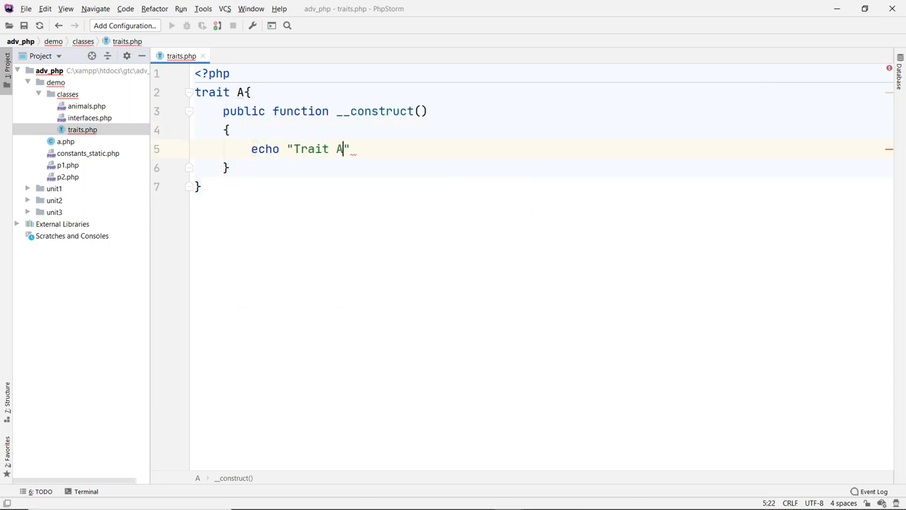
text(;)
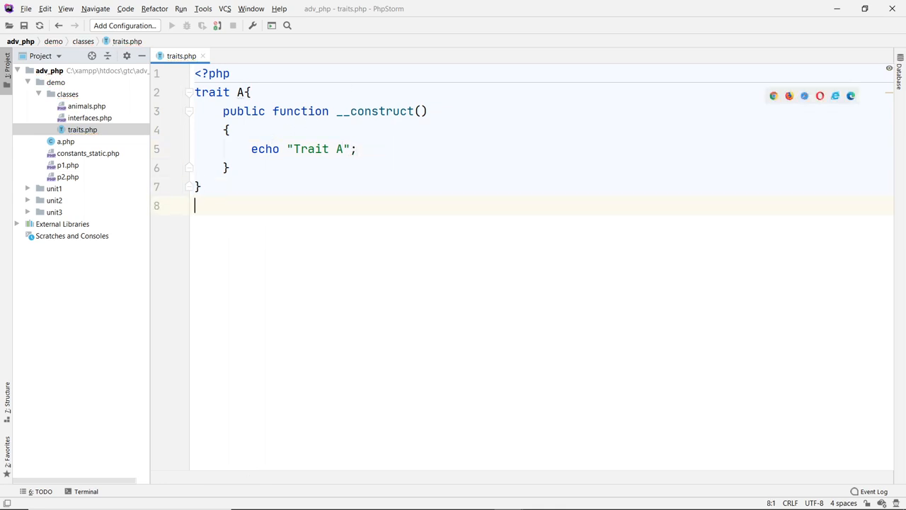
text($a = new A();)
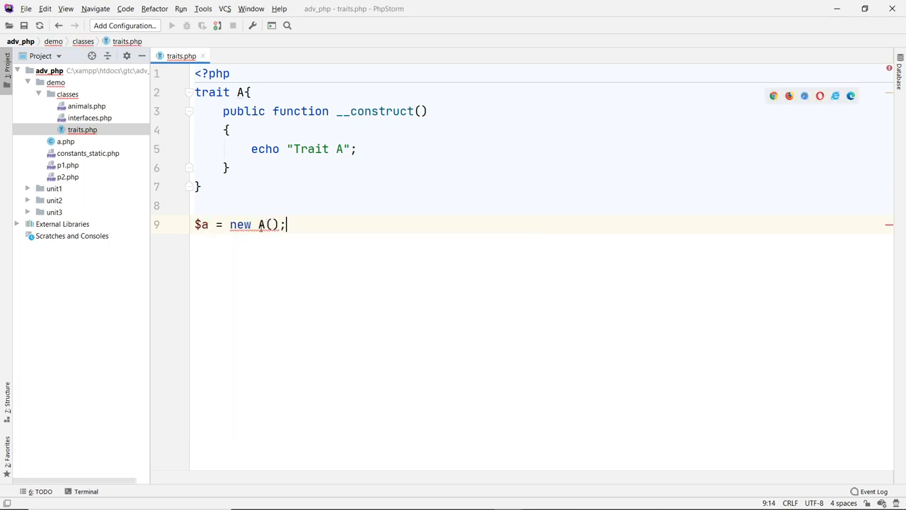
mouse_move(260, 224)
text(trait B()
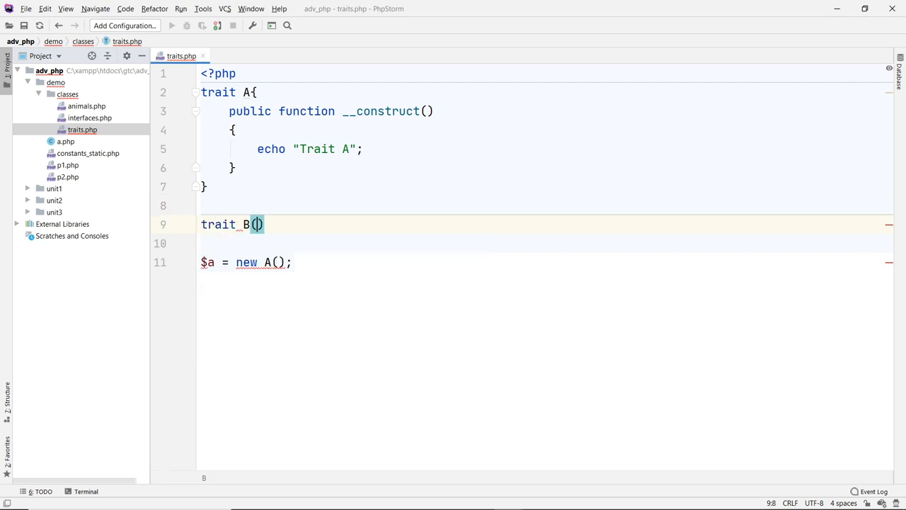
Step: Declare an empty trait B and try giving it an 'extends A' clause
text({)
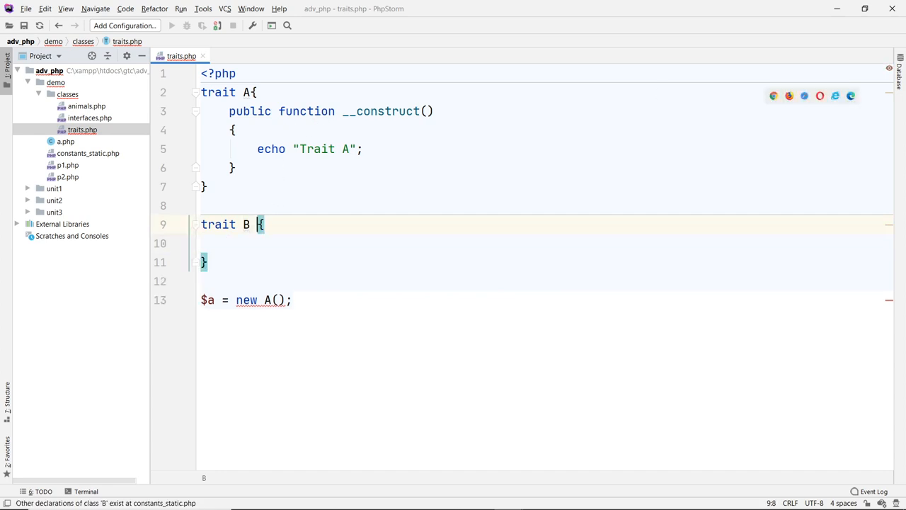
text(_exente)
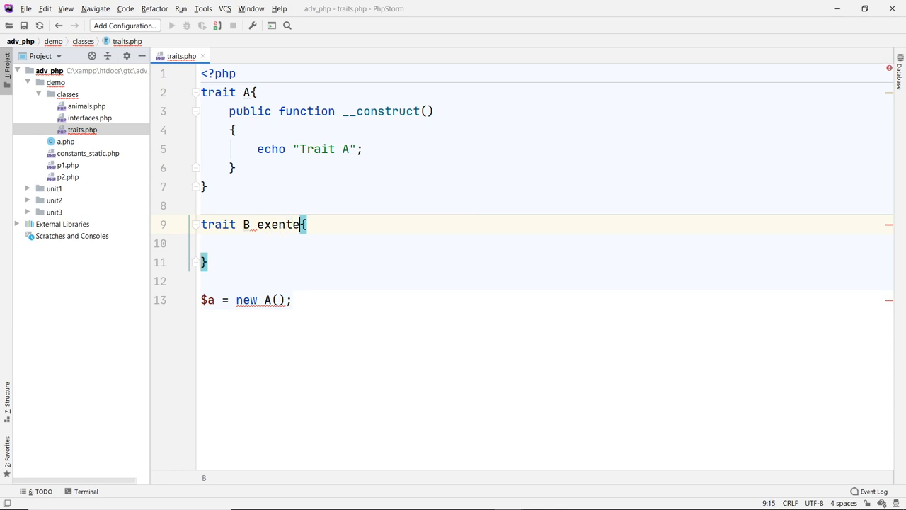
key(Backspace)
text(tends A )
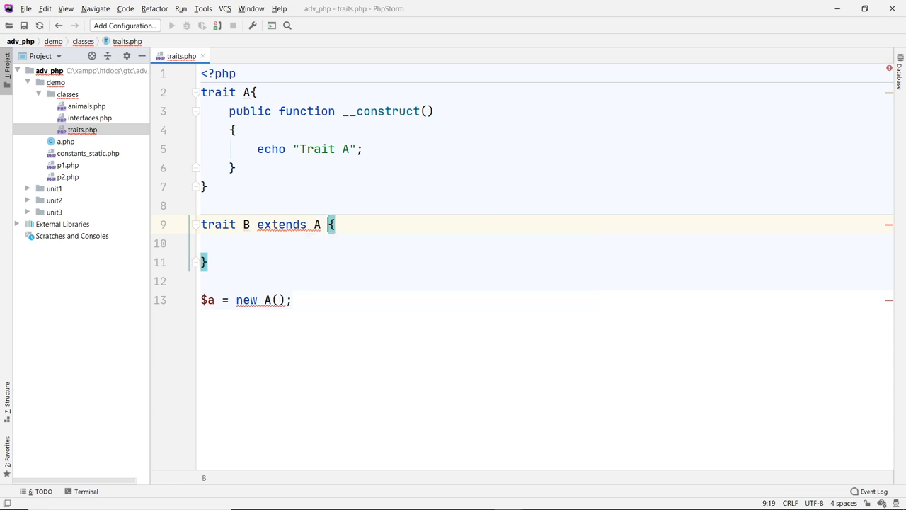
Step: Swap extends for 'implements A', see it rejected too, and remove the clause leaving plain trait B
double_click(280, 224)
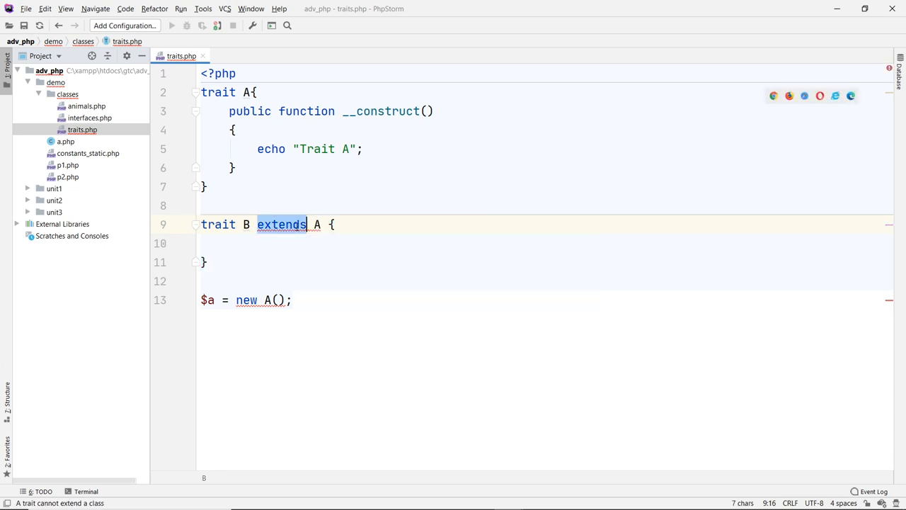
text(implements)
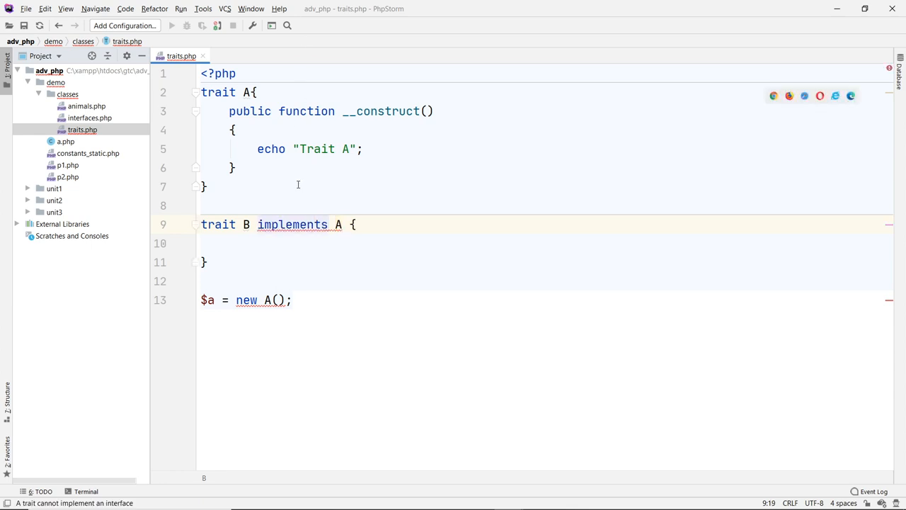
click(300, 223)
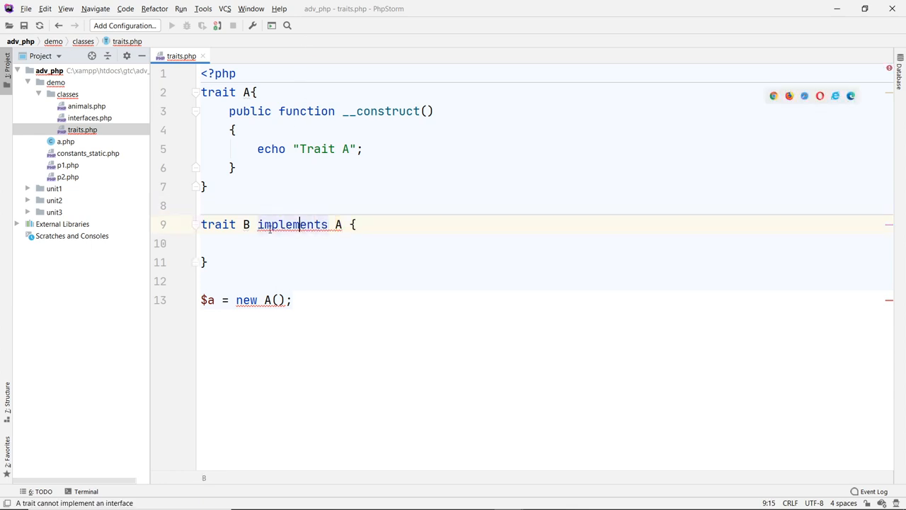
click(243, 92)
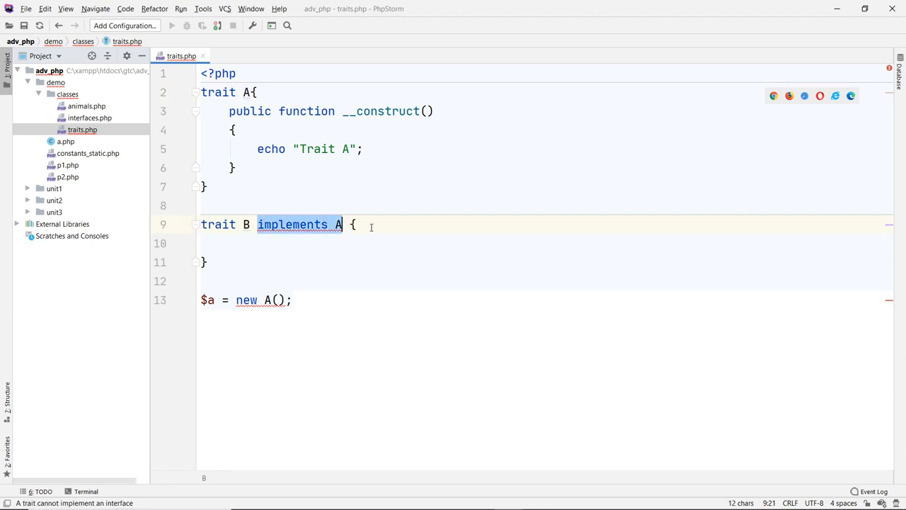
key(Delete)
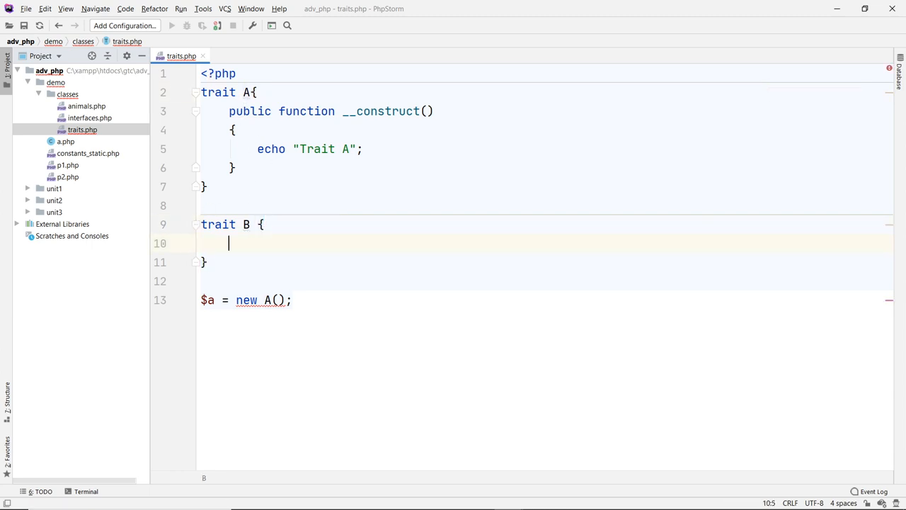
Step: Inside trait B add 'use A;' and an empty public function show(){}
text(use A;)
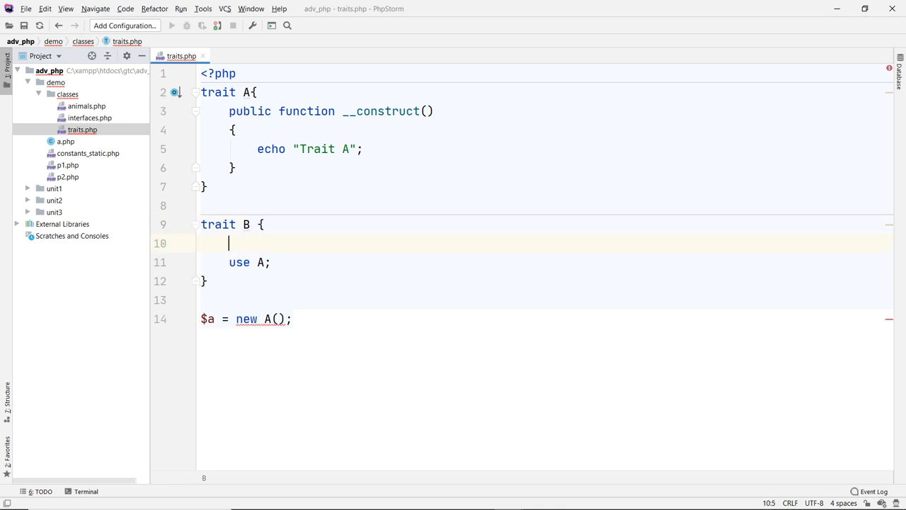
text(public)
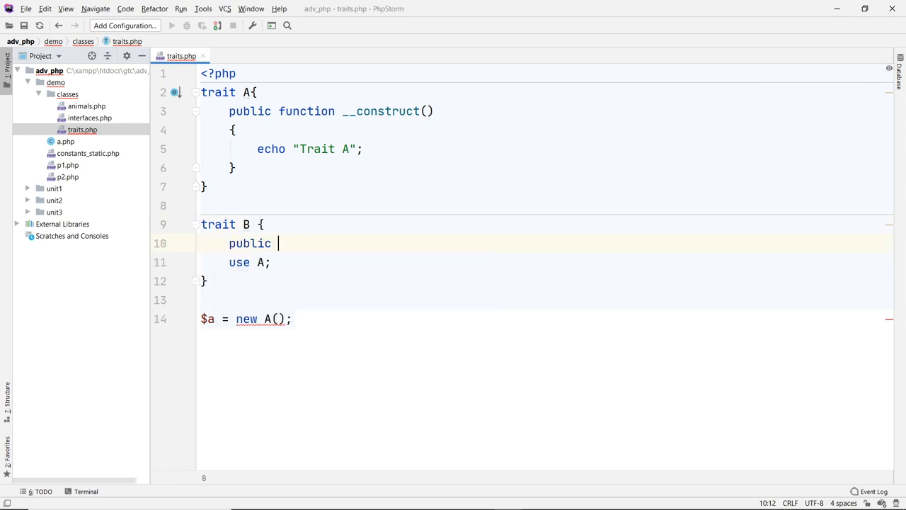
text(function)
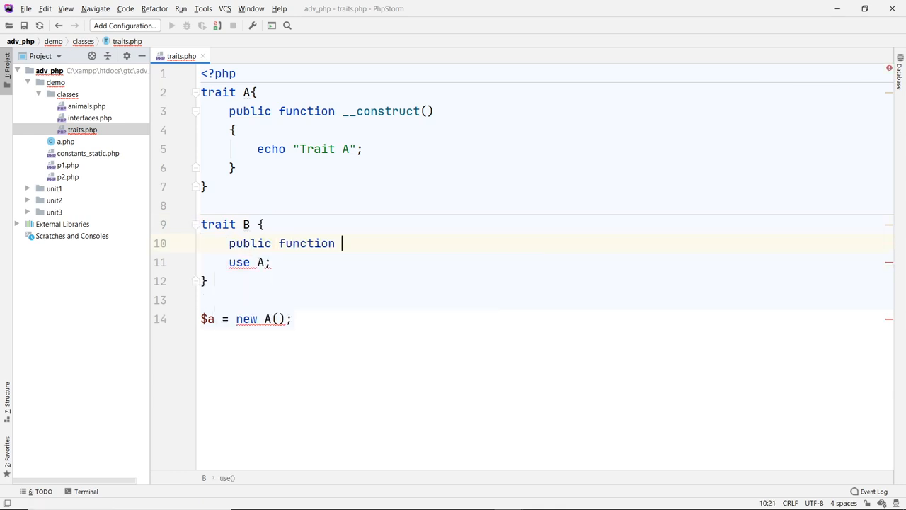
text(show9)
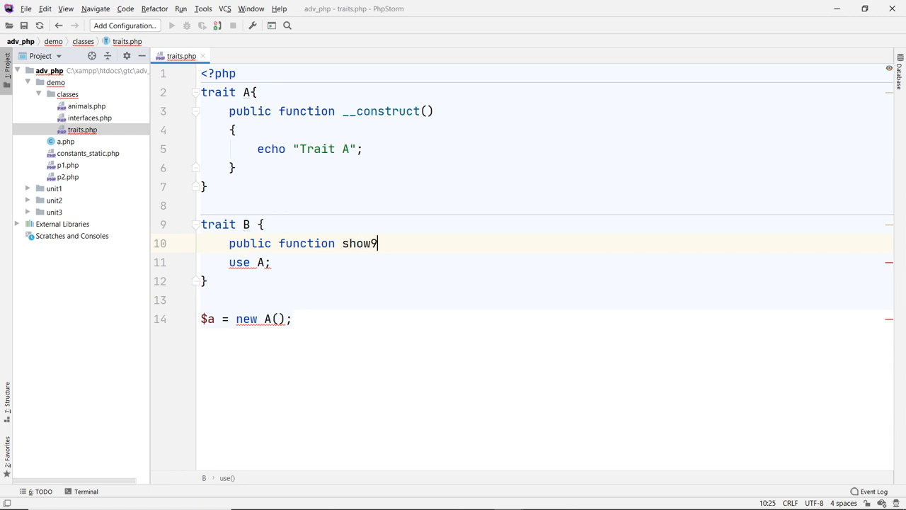
text())
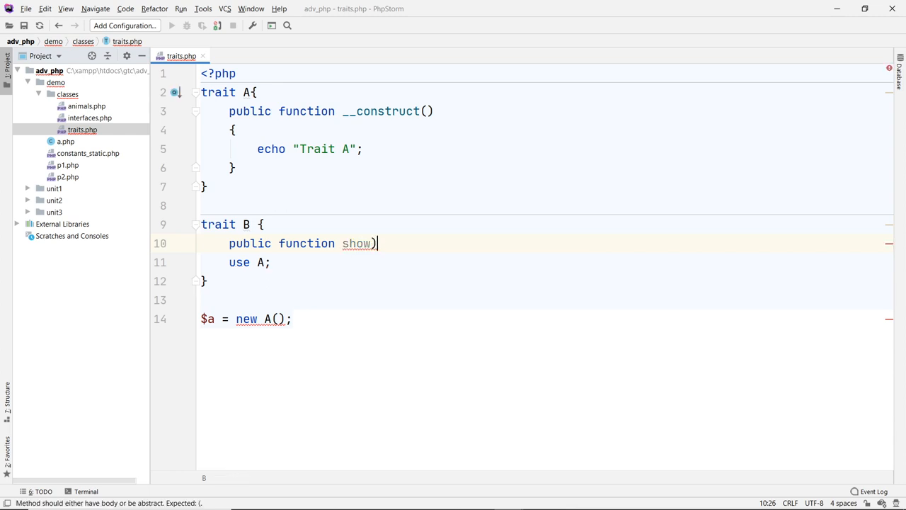
text((){})
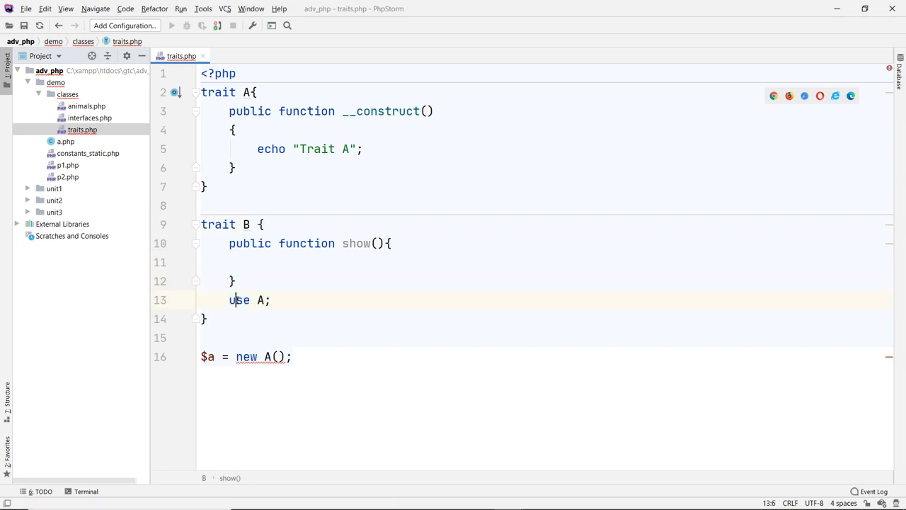
Step: Move 'use A;' to the top of trait B above show() and remove the leftover blank line
click(272, 244)
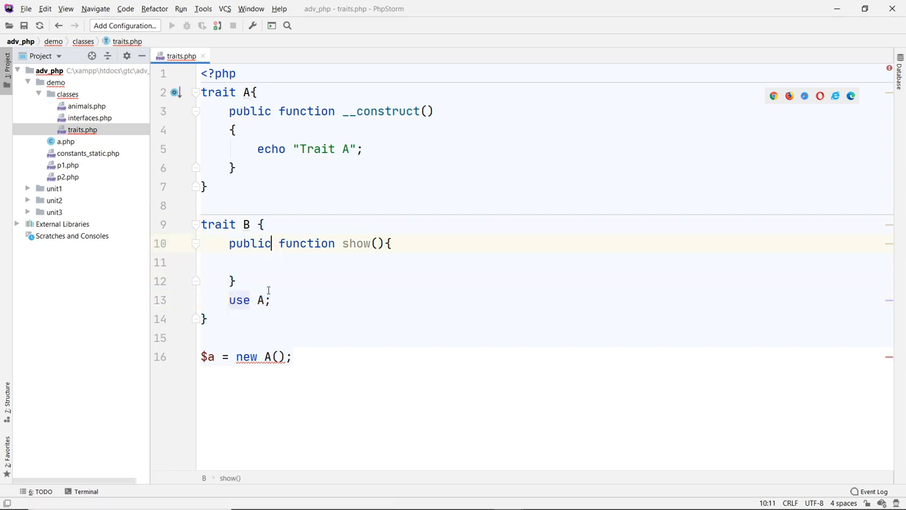
double_click(239, 300)
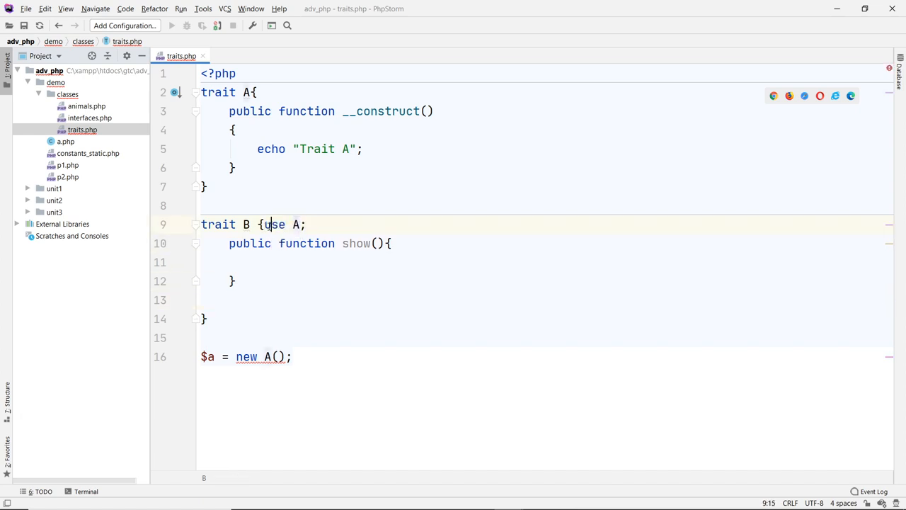
key(Enter)
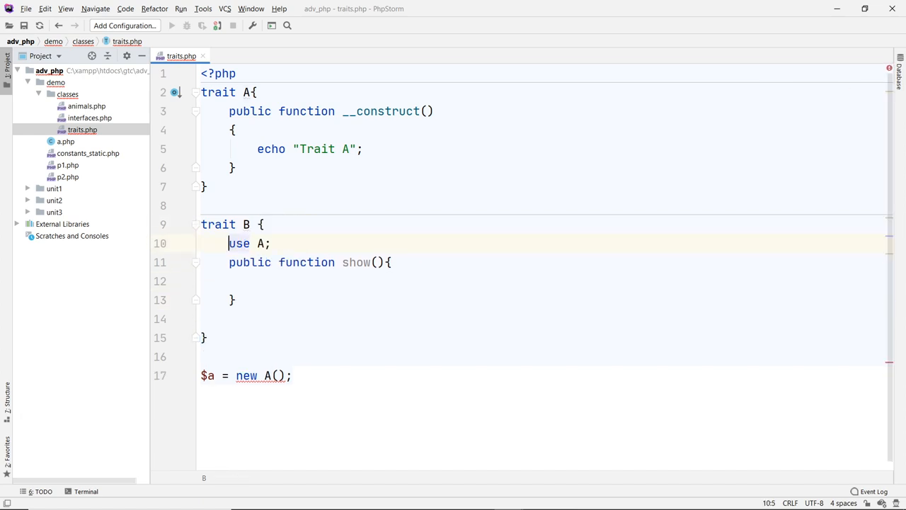
click(289, 317)
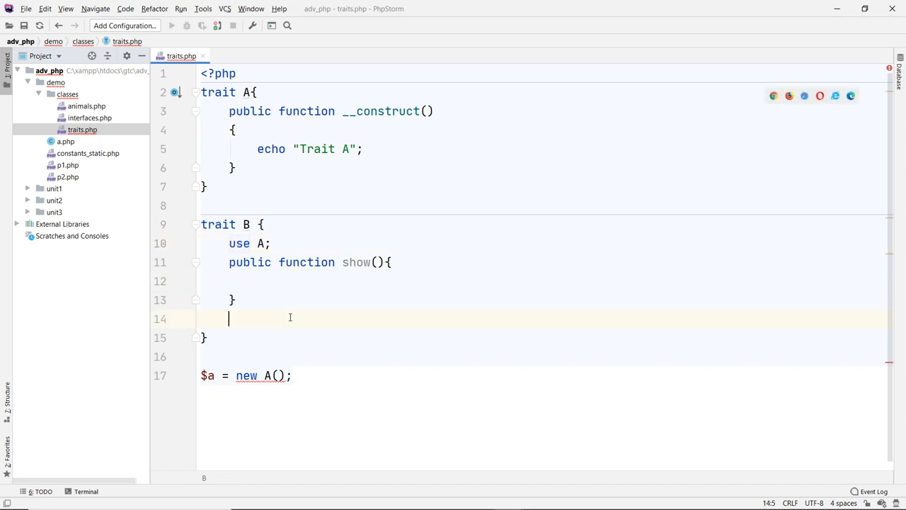
key(Backspace)
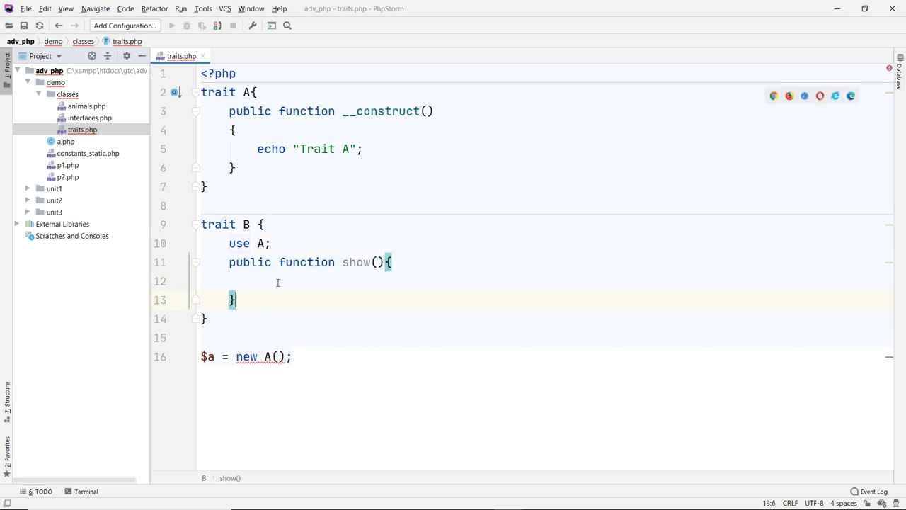
click(258, 280)
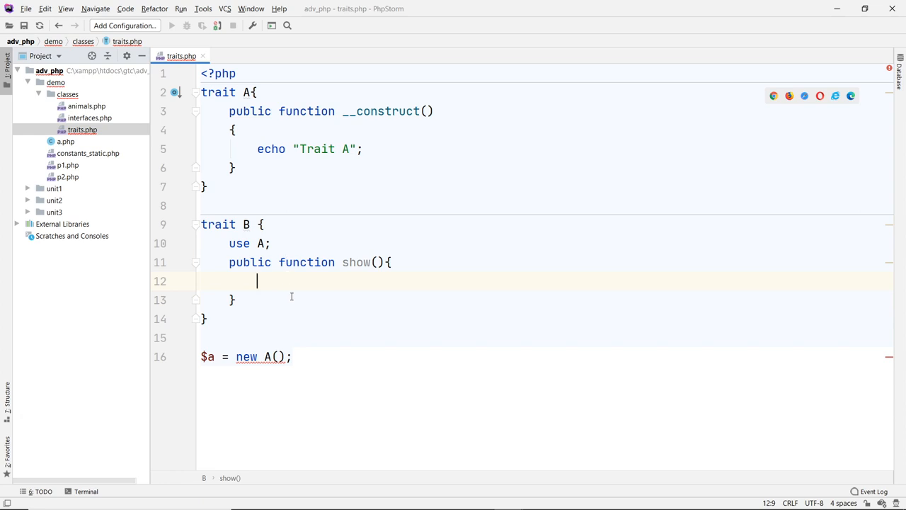
mouse_move(278, 199)
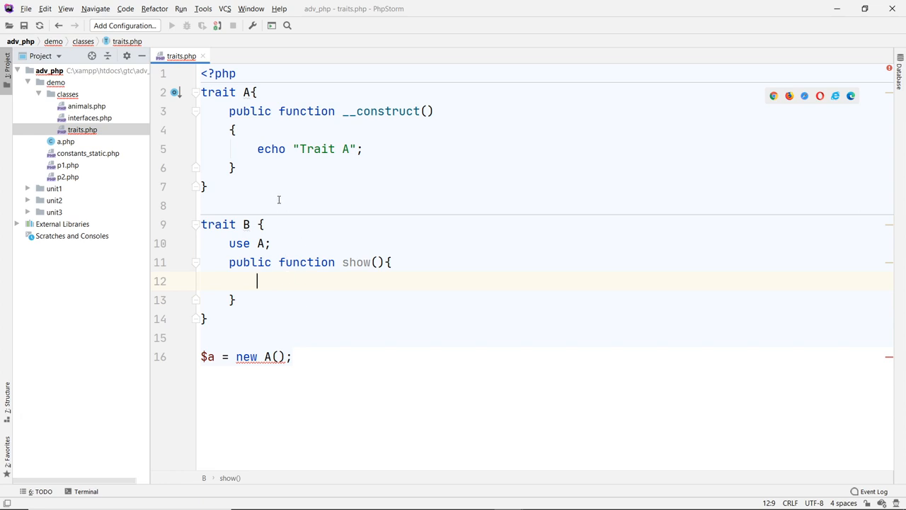
click(286, 205)
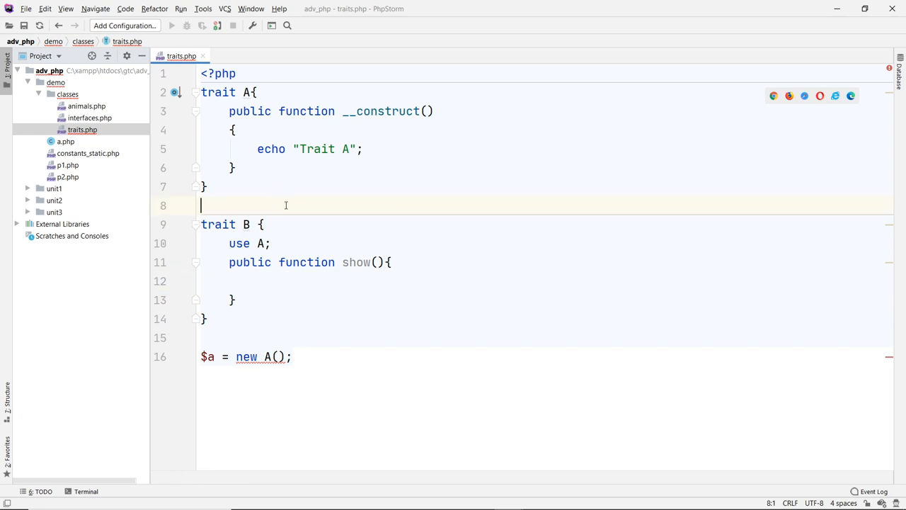
Step: Fold trait A, add an empty 'trait C{}', and change trait B to 'use A,C;'
click(196, 92)
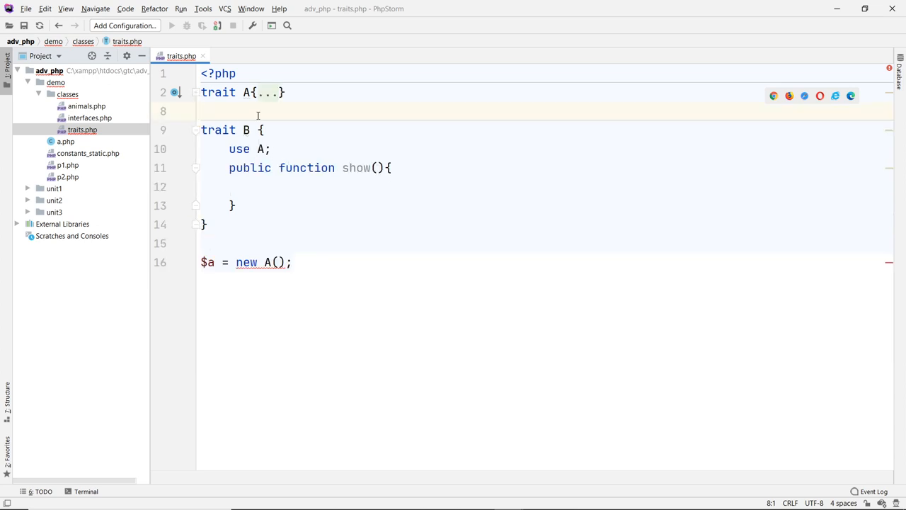
text(trait C)
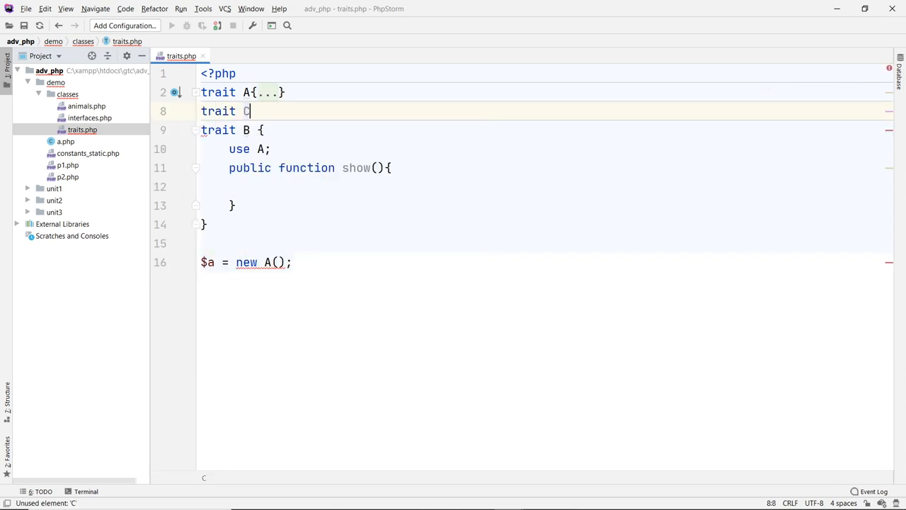
text({})
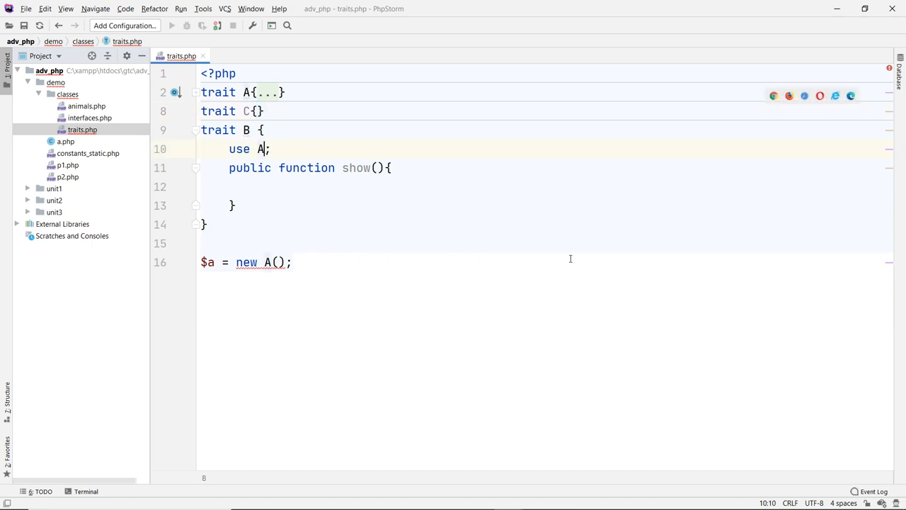
text(,C)
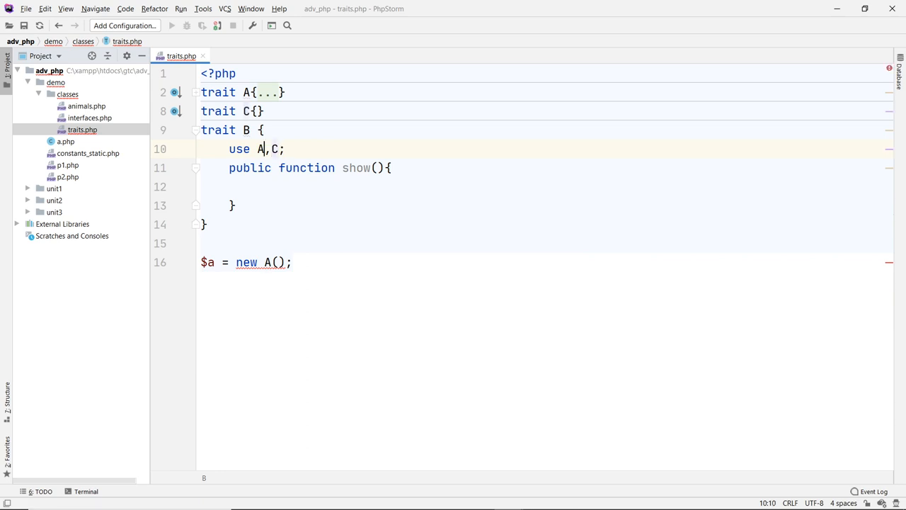
text(;)
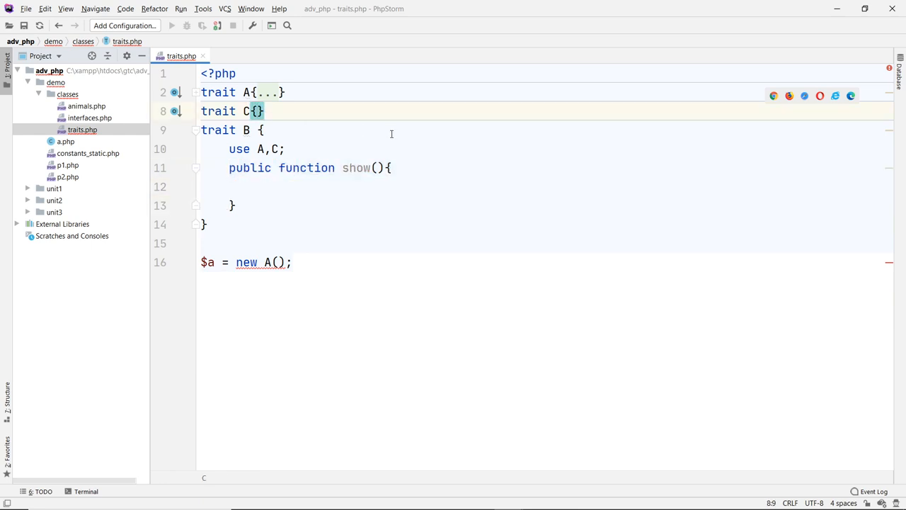
Step: Give trait C a __construct() echoing "C" and view its collision with A's constructor
text(__construct()
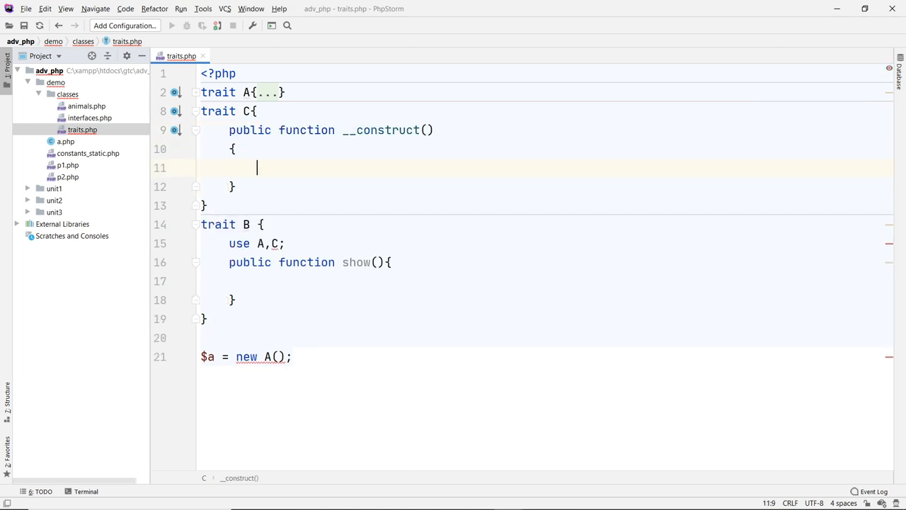
text(echo "C";)
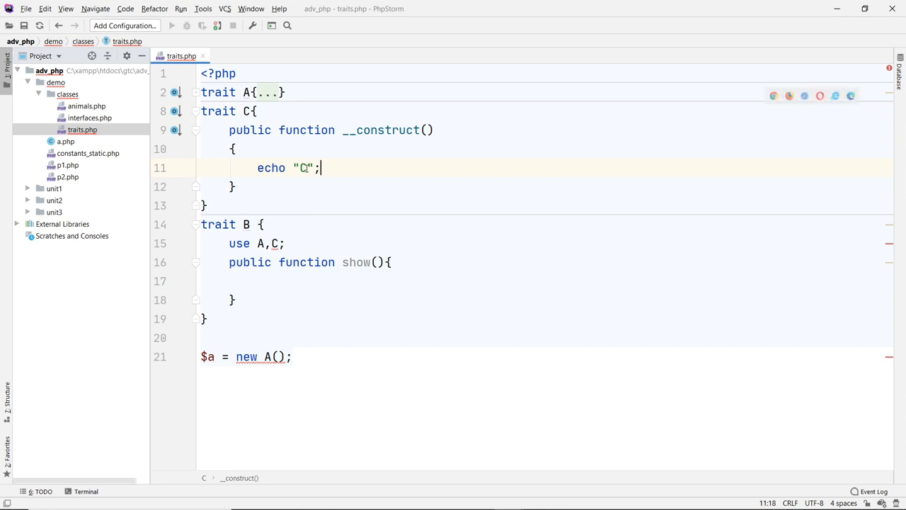
click(205, 206)
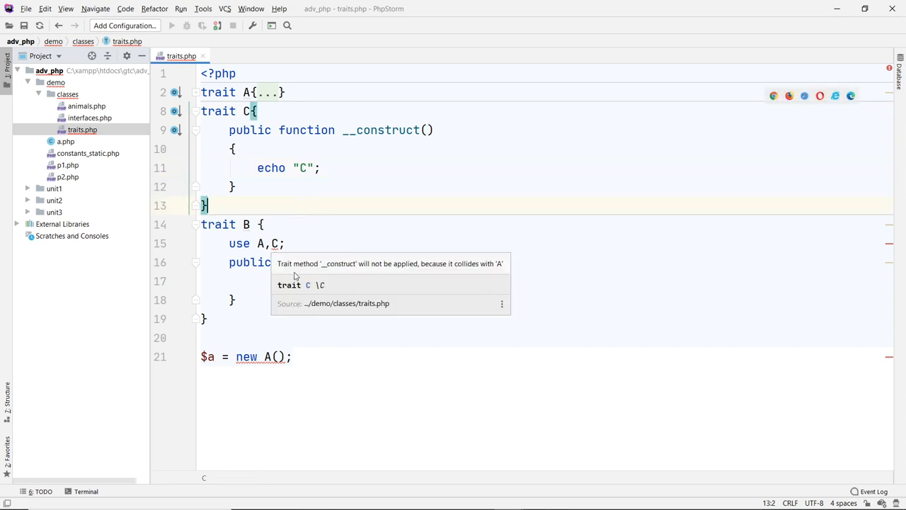
mouse_move(422, 276)
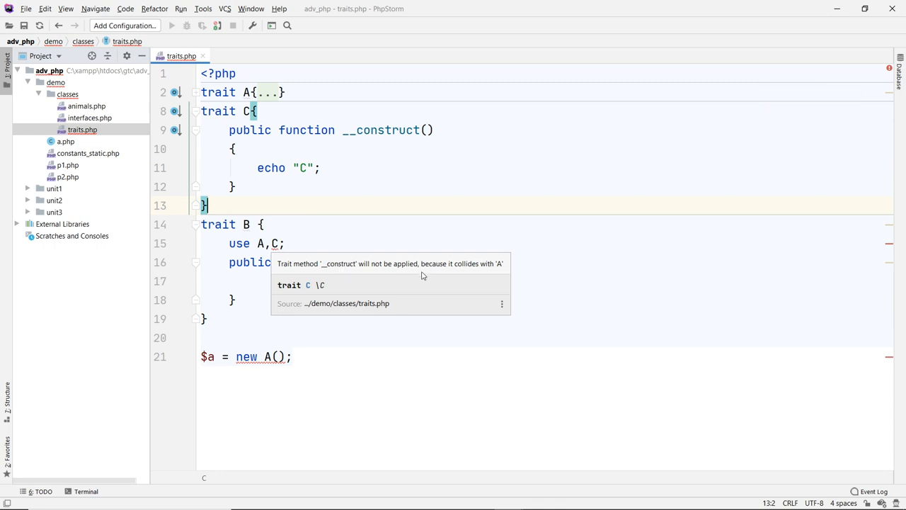
mouse_move(346, 250)
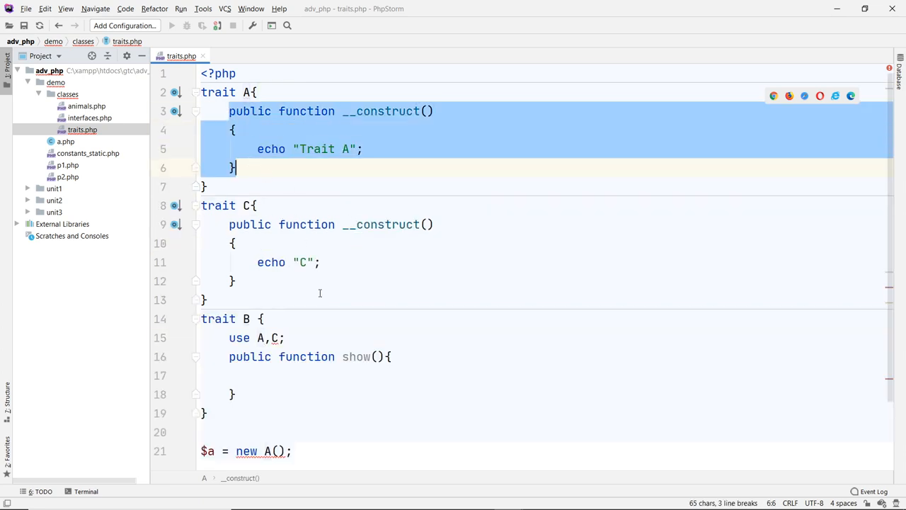
Step: Comment out trait C's constructor with Ctrl+/, leaving only trait A's constructor active
click(284, 337)
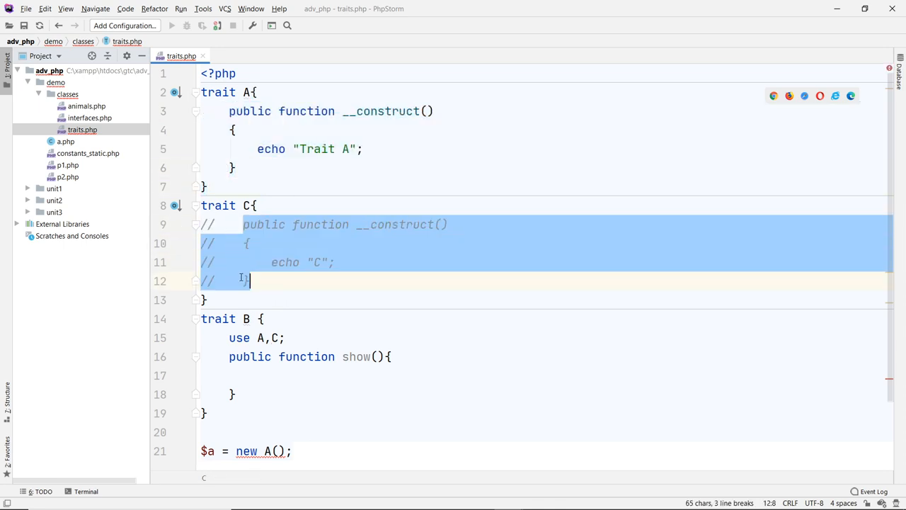
click(357, 281)
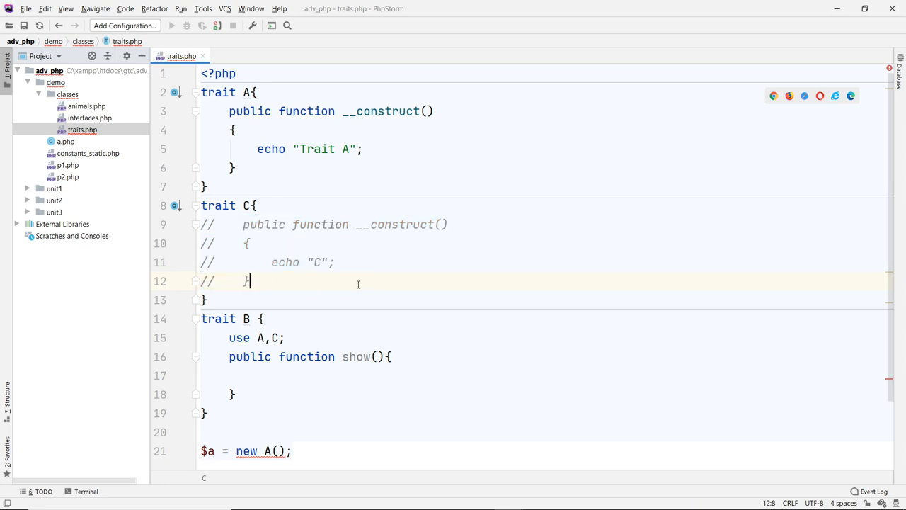
mouse_move(317, 238)
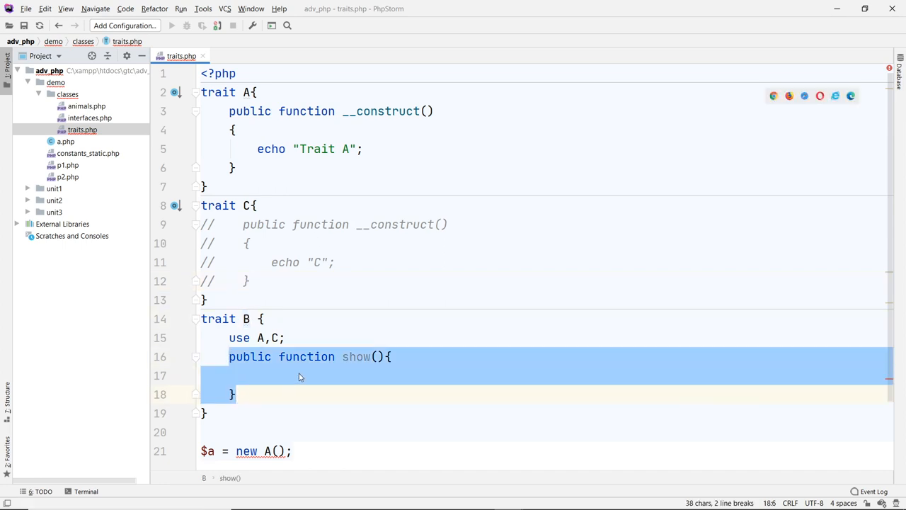
Step: Insert an empty public __construct() in trait B above show() via the __ live template
text(__construct()
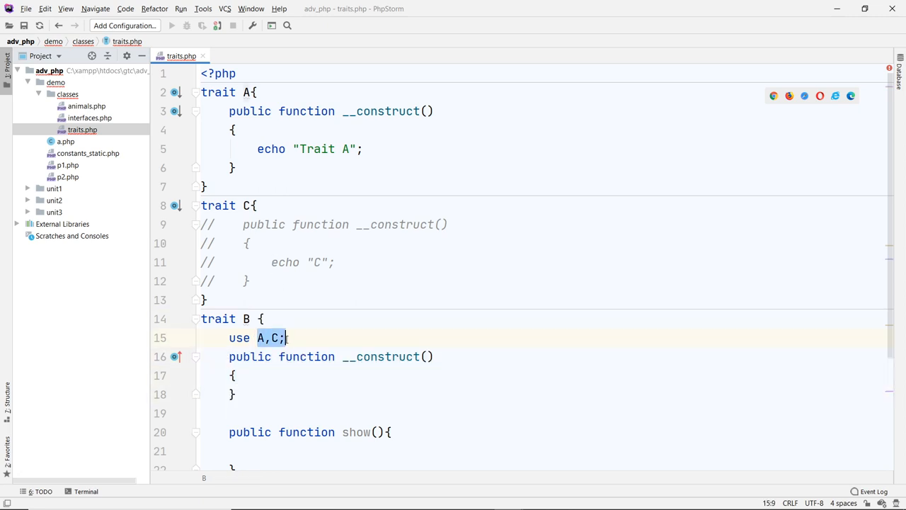
click(277, 206)
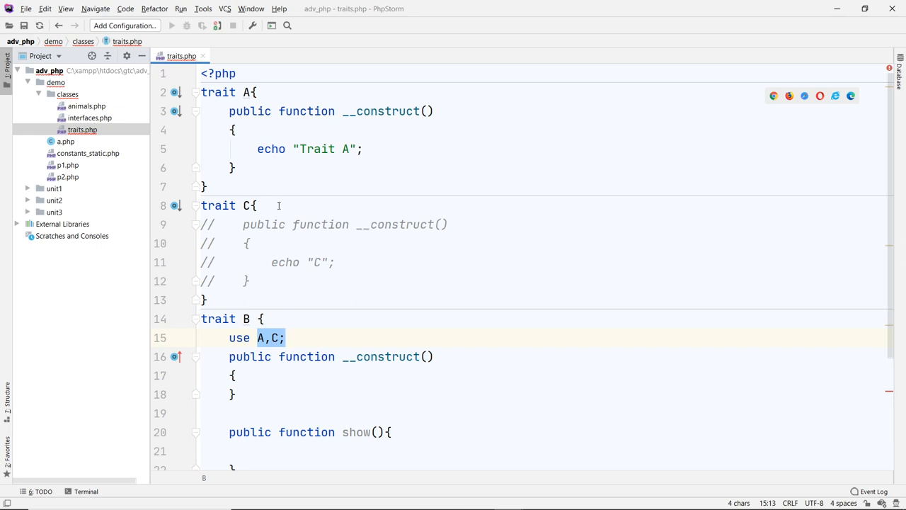
click(258, 205)
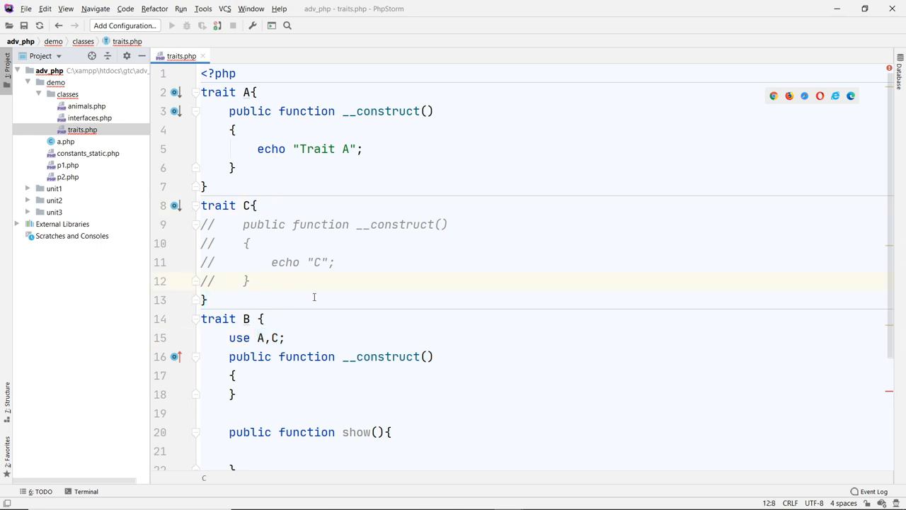
scroll(down, 3)
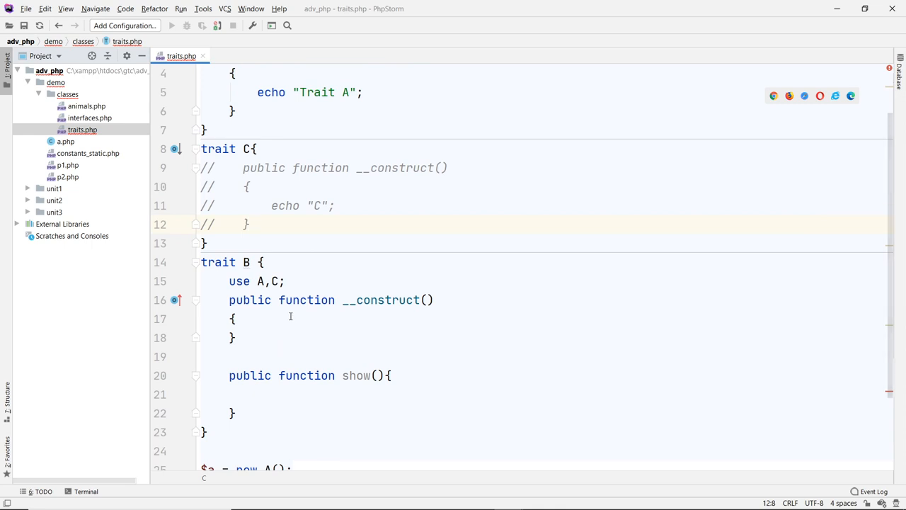
scroll(up, 3)
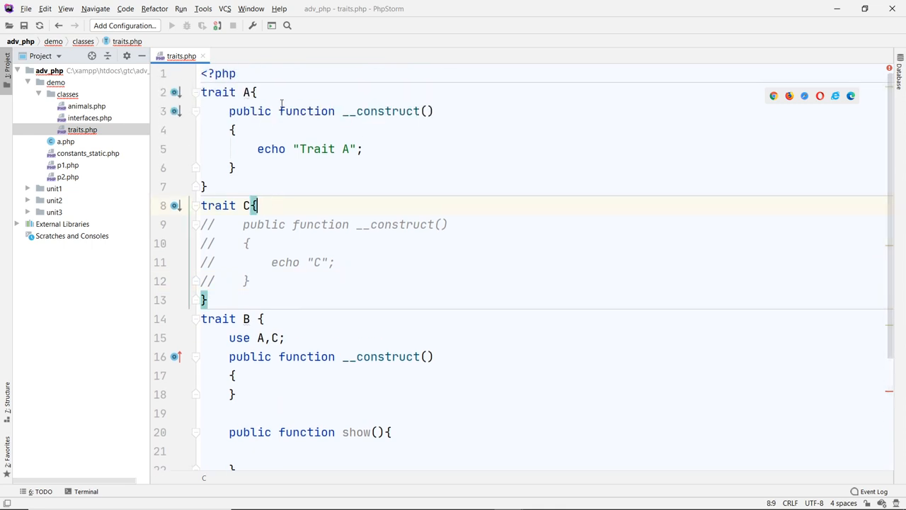
Step: Declare a private data property = 12 and set $this->data = 200 in trait A's constructor before the echo
text(private $data)
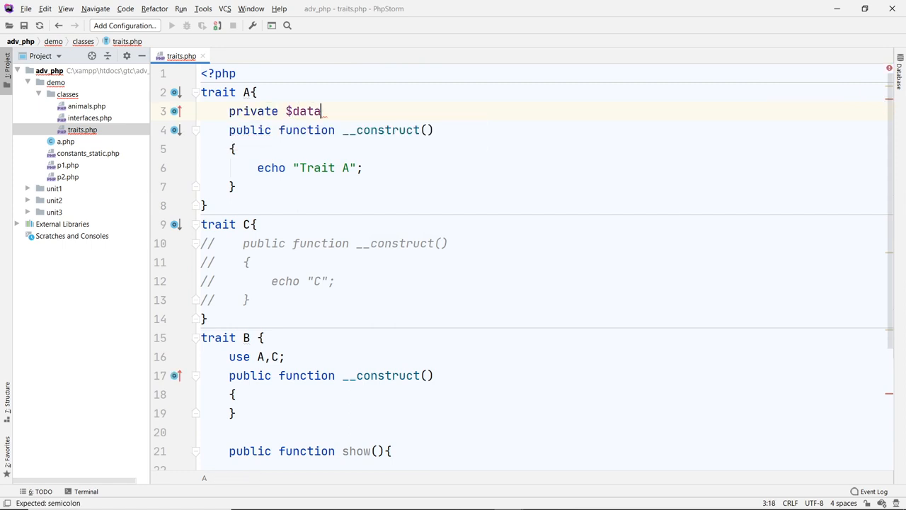
text(= 12;)
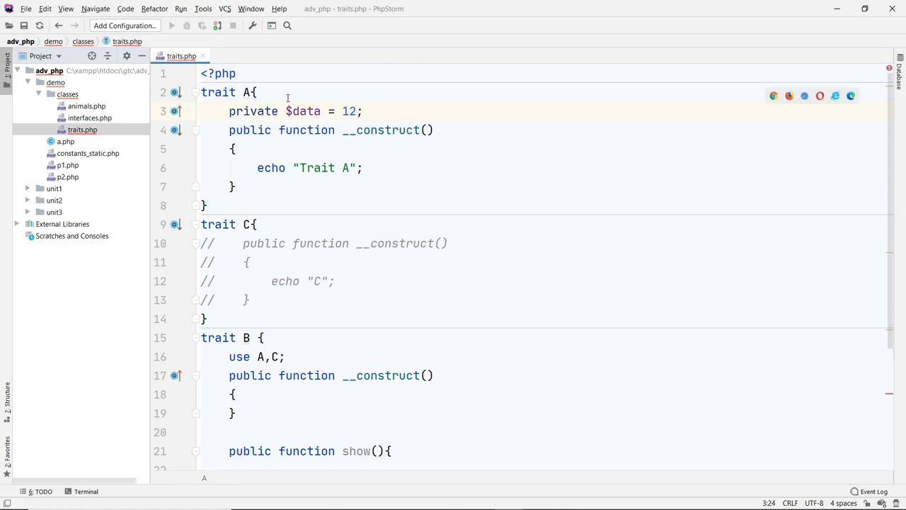
click(235, 149)
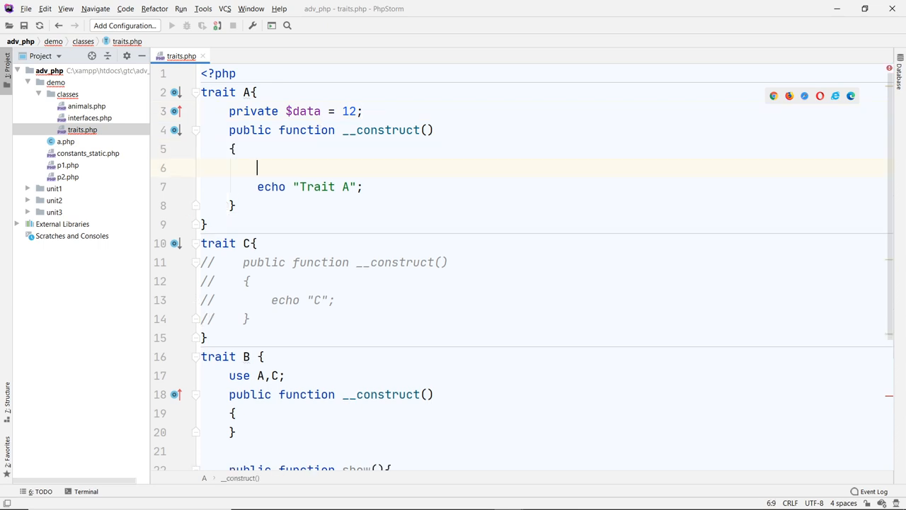
text($this)
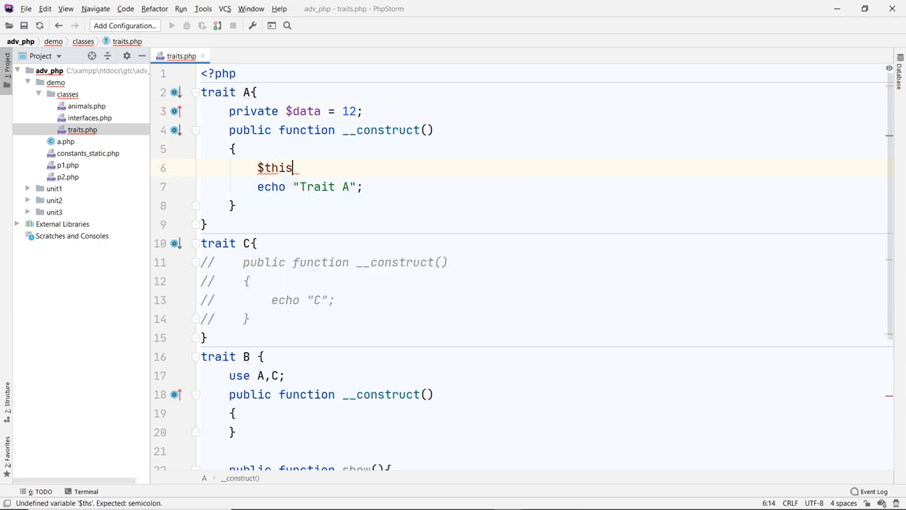
text(->)
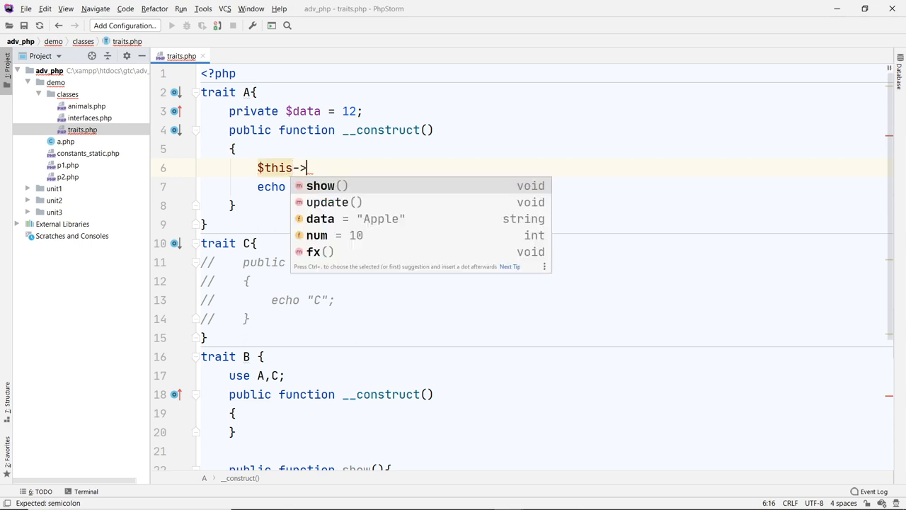
key(Escape)
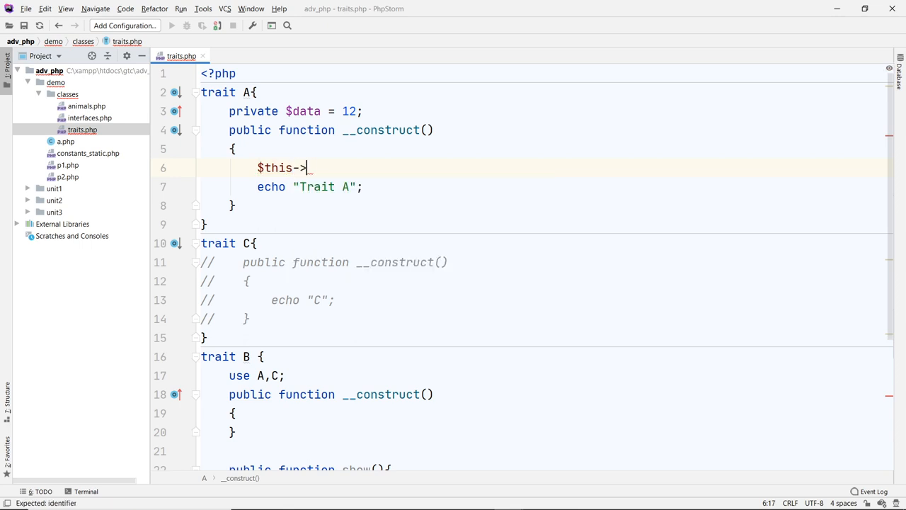
text(data =)
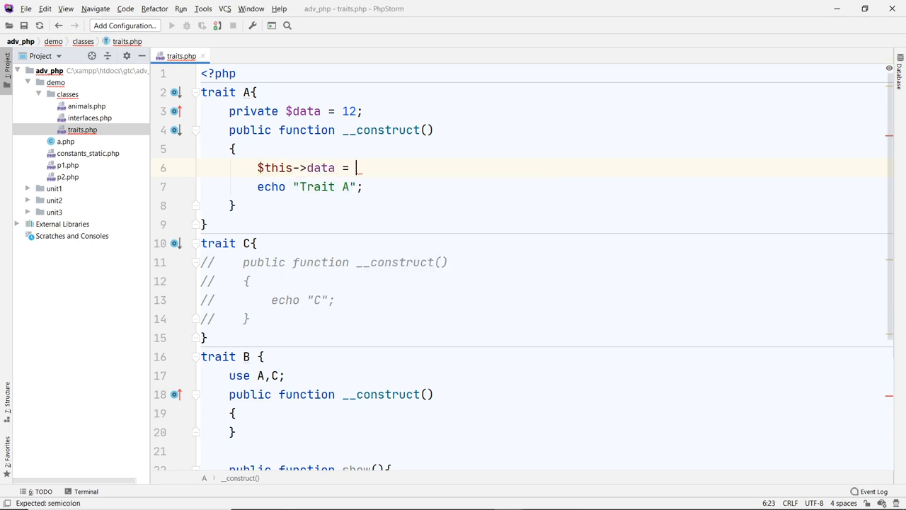
text(200;)
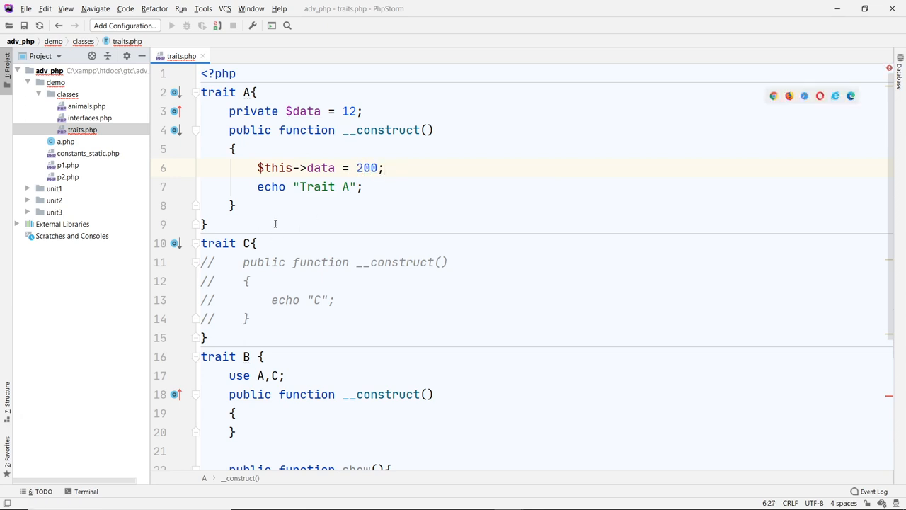
mouse_move(354, 320)
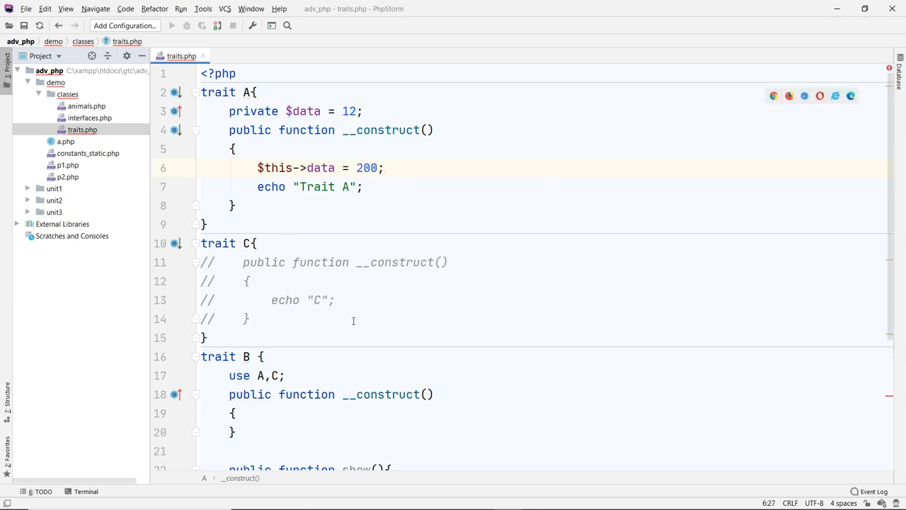
scroll(down, 3)
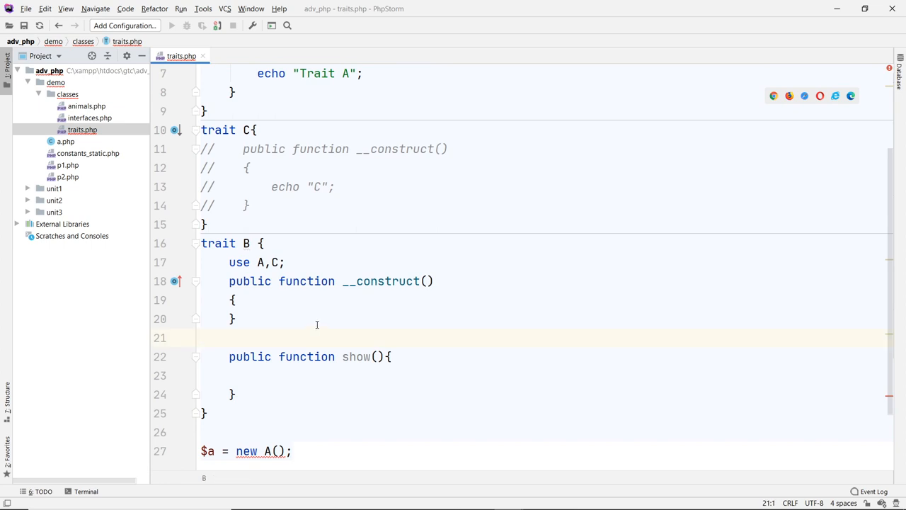
scroll(up, 3)
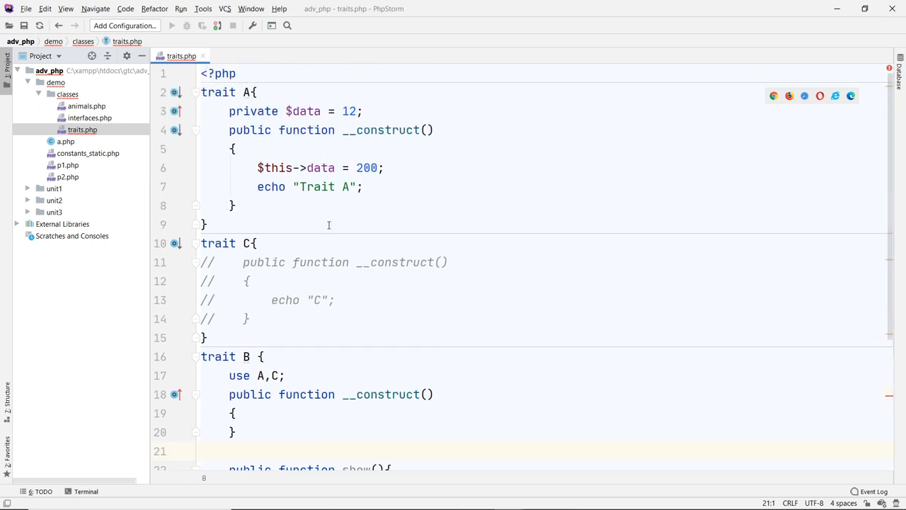
scroll(down, 3)
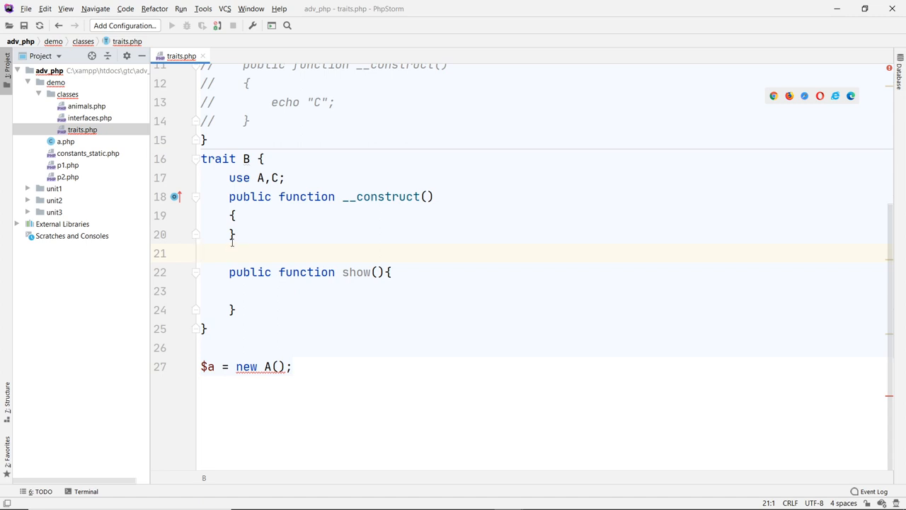
mouse_move(266, 337)
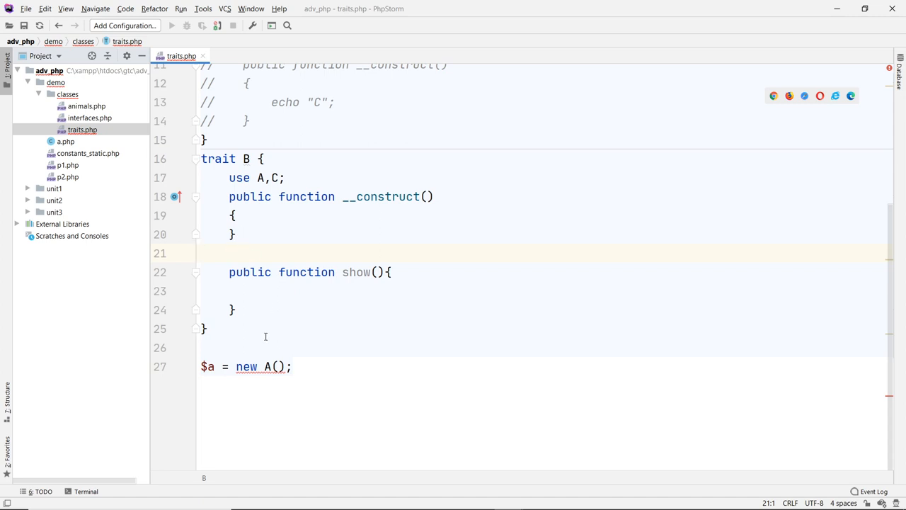
Step: Add class Traits { use A, C; } below trait B
key(enter)
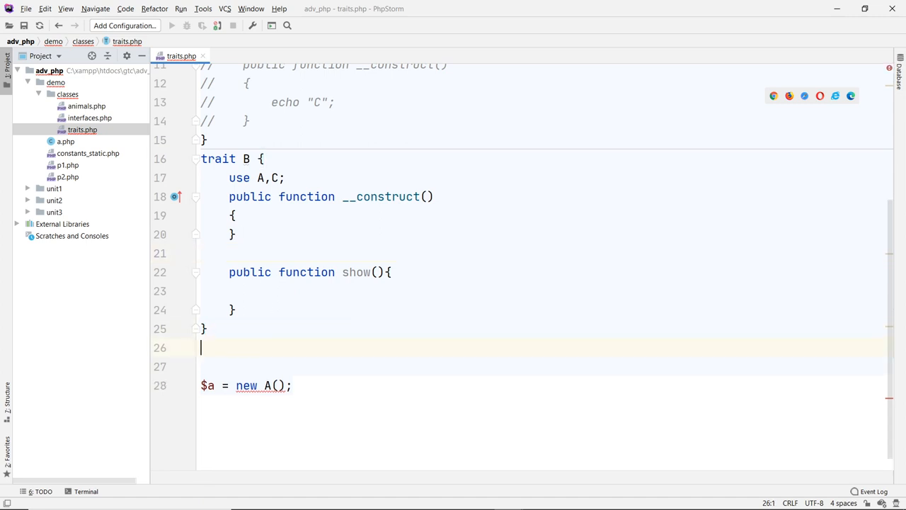
text(class)
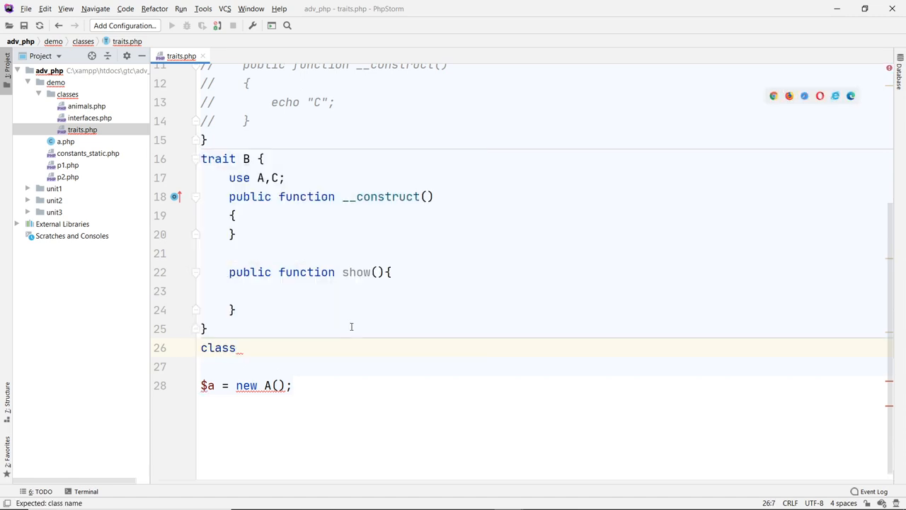
text(Tra)
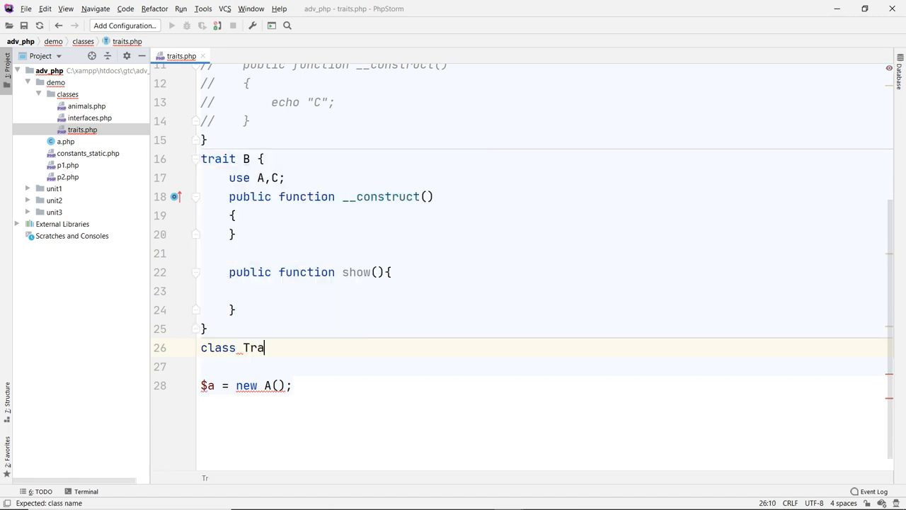
text(it)
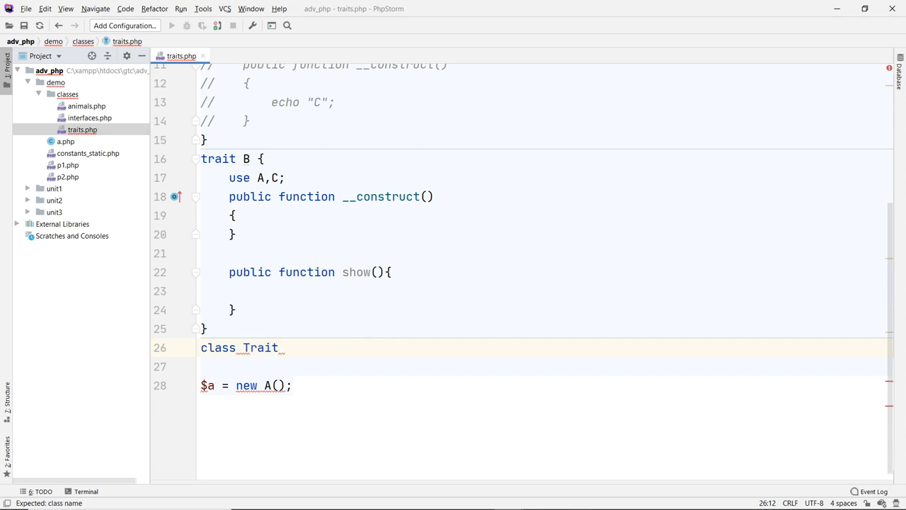
text(s{)
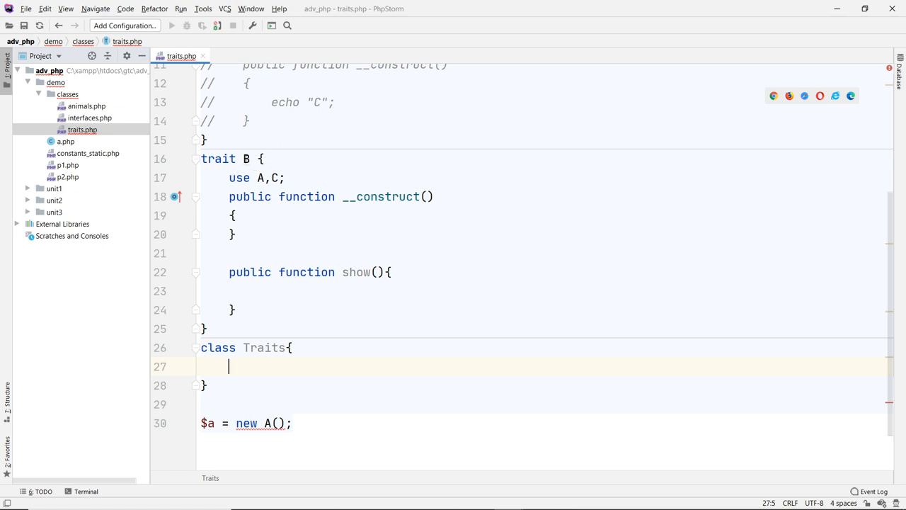
click(289, 347)
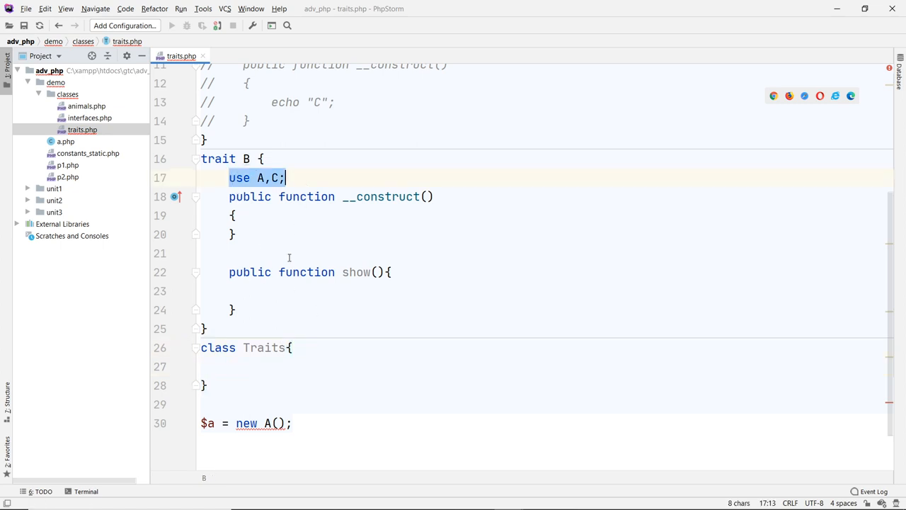
click(244, 159)
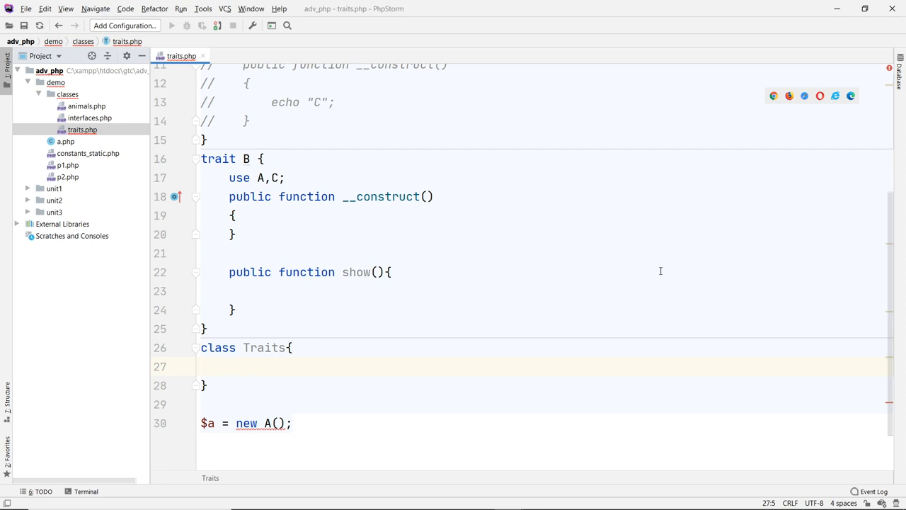
text(use A, C;)
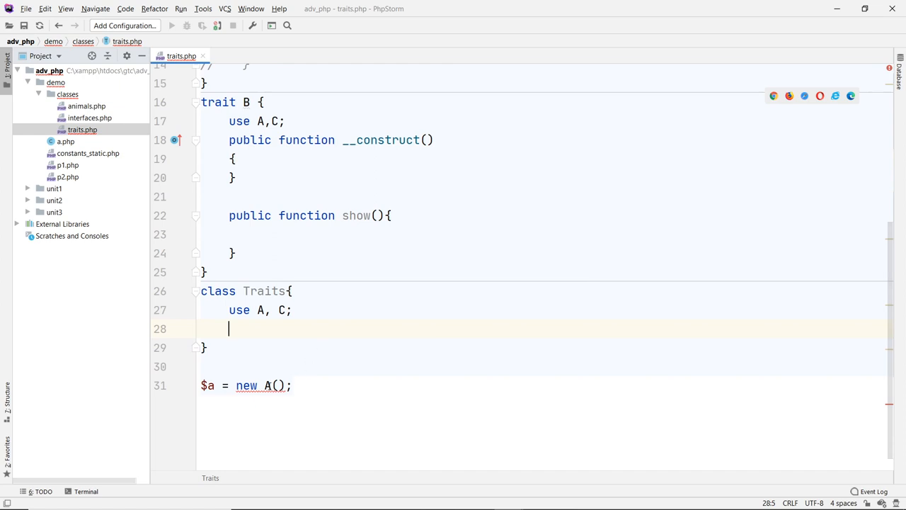
Step: Change the instantiation of $a from new A() to new Traits() via completion
text(Tra)
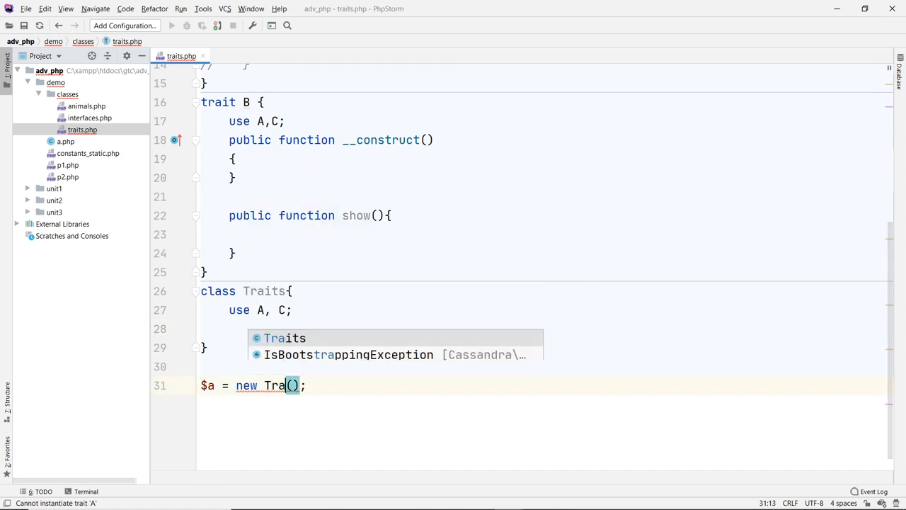
click(284, 337)
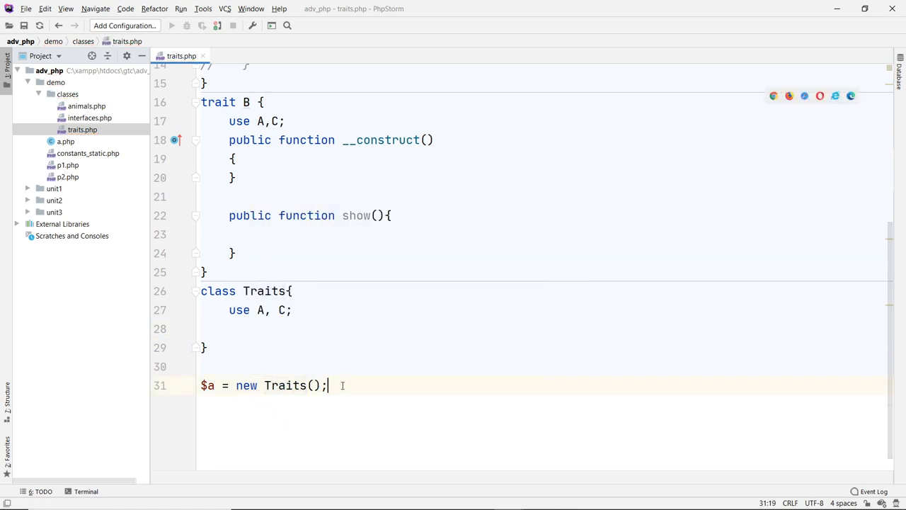
key(Return)
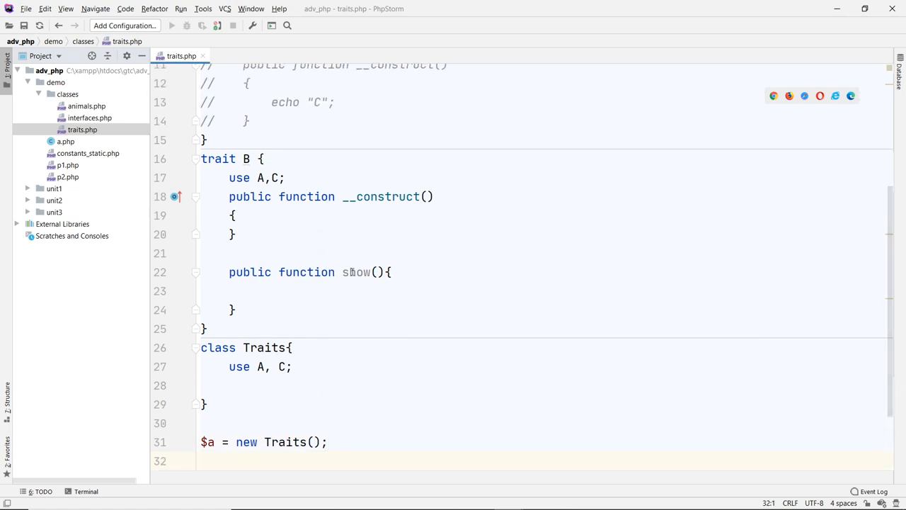
Step: Fold trait B's body, review trait A's $data = 12, and bring up the Terminal panel
click(243, 158)
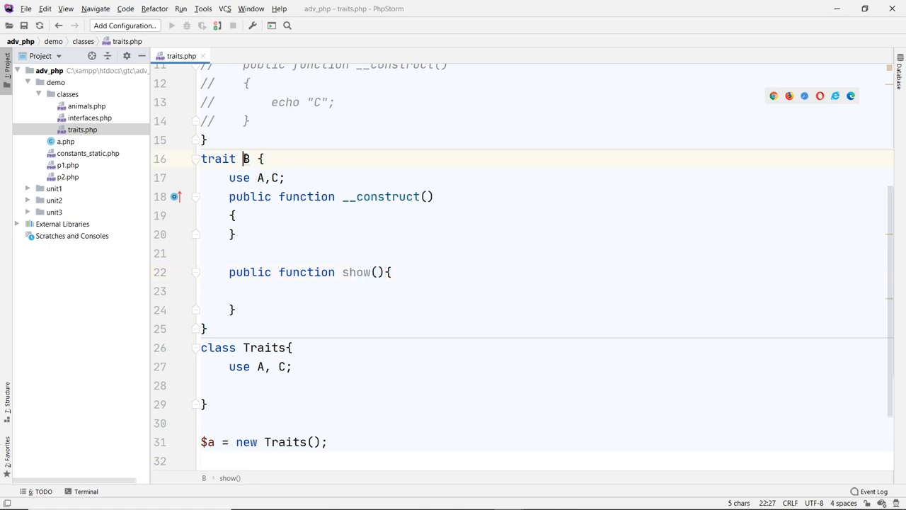
click(195, 159)
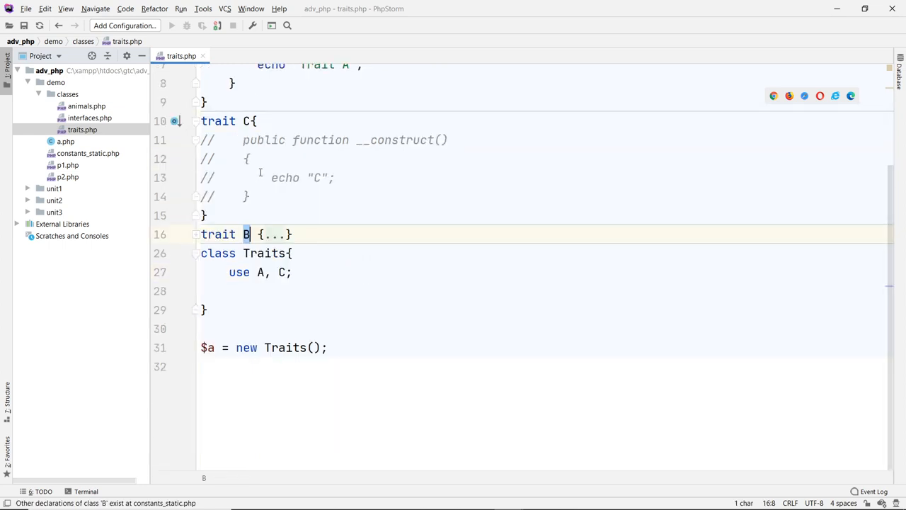
scroll(up, 3)
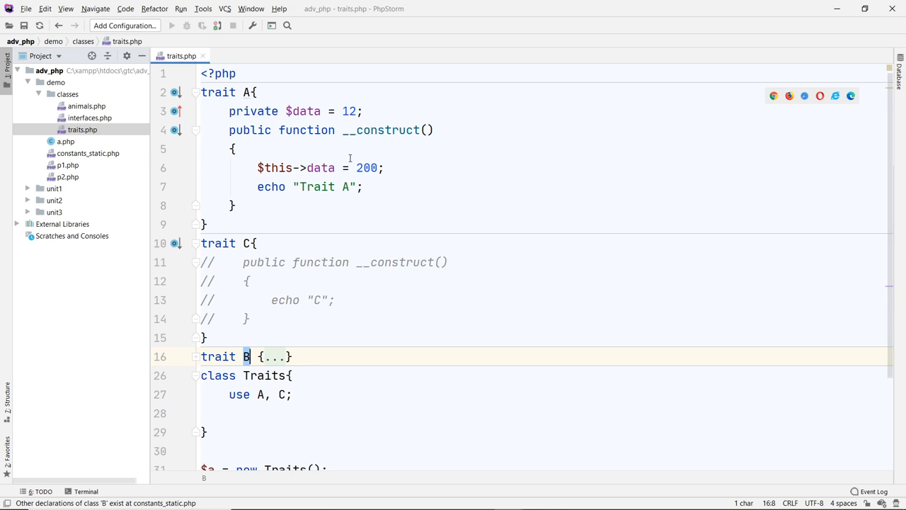
click(336, 168)
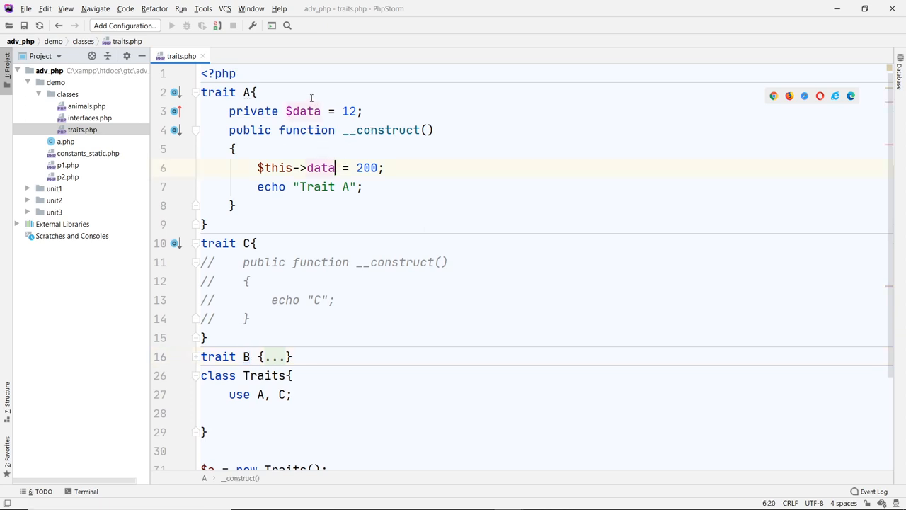
click(360, 111)
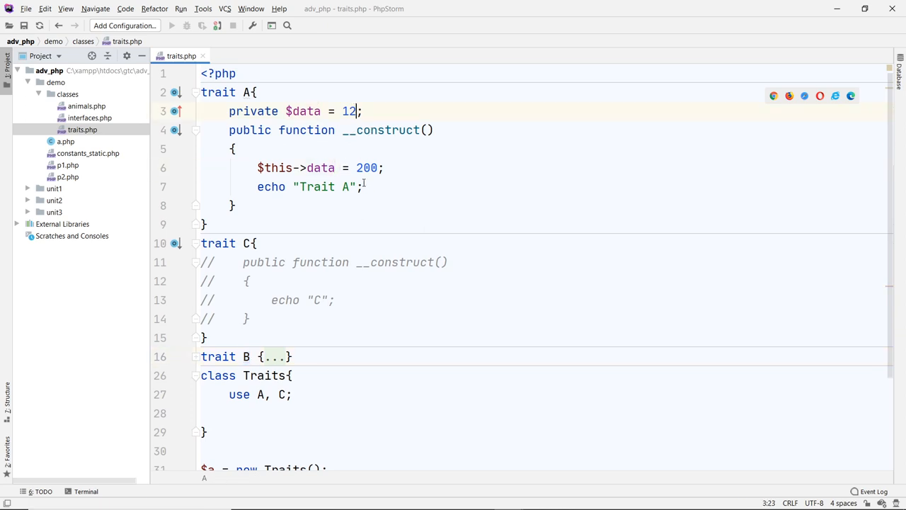
scroll(down, 3)
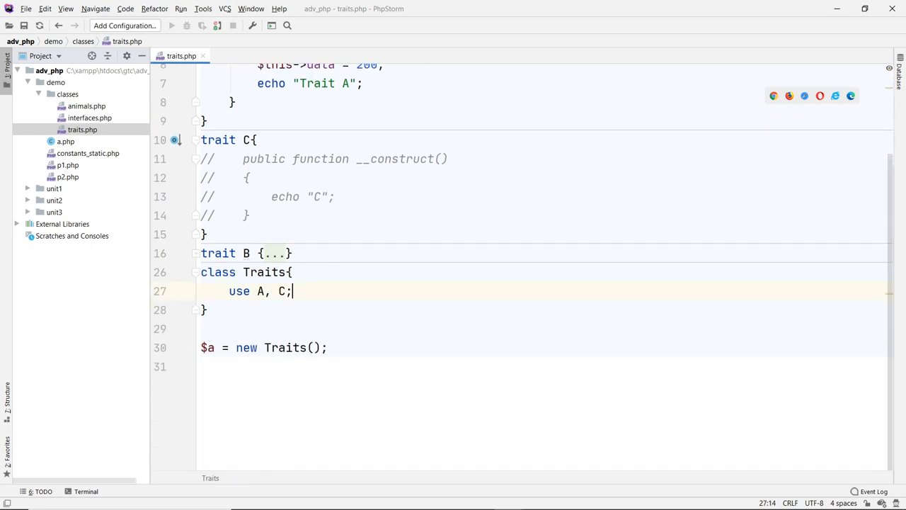
click(337, 365)
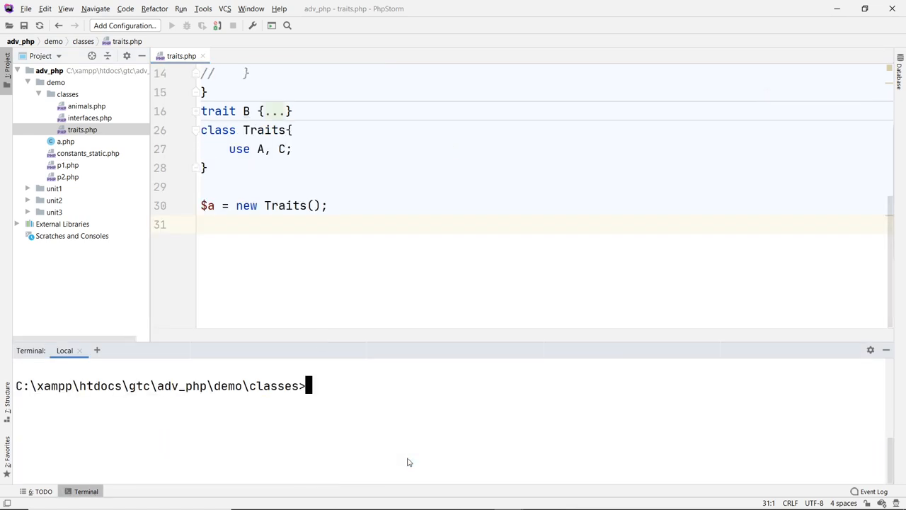
Step: Run php traits.php to print Trait A, then select the private keyword on $data to make it public
text(php traits.php)
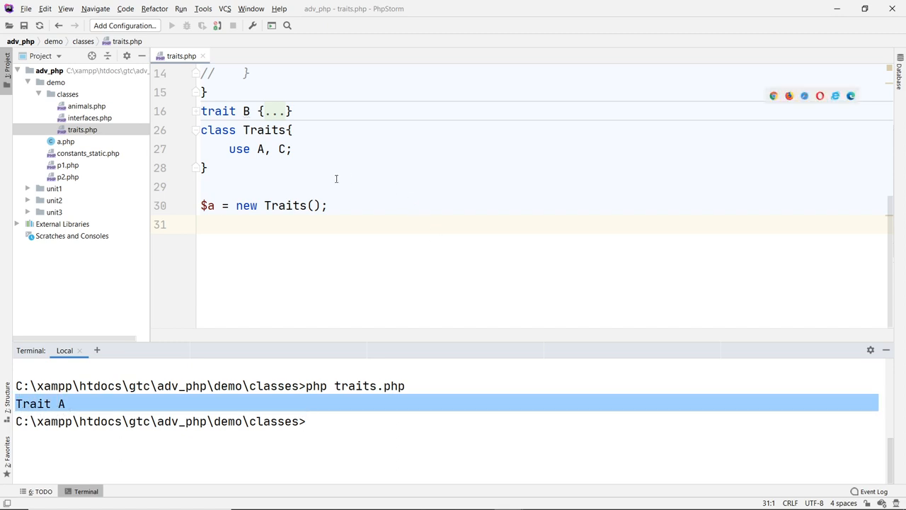
scroll(up, 3)
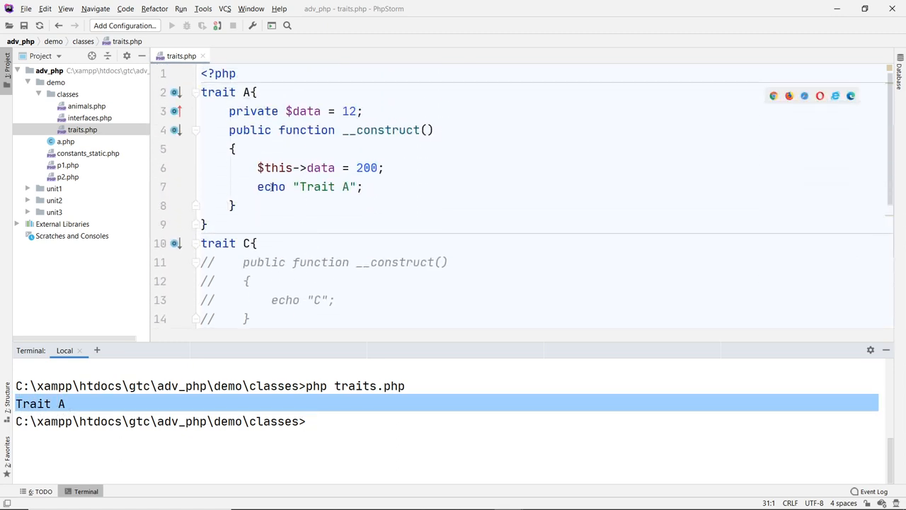
double_click(306, 131)
text(ublic)
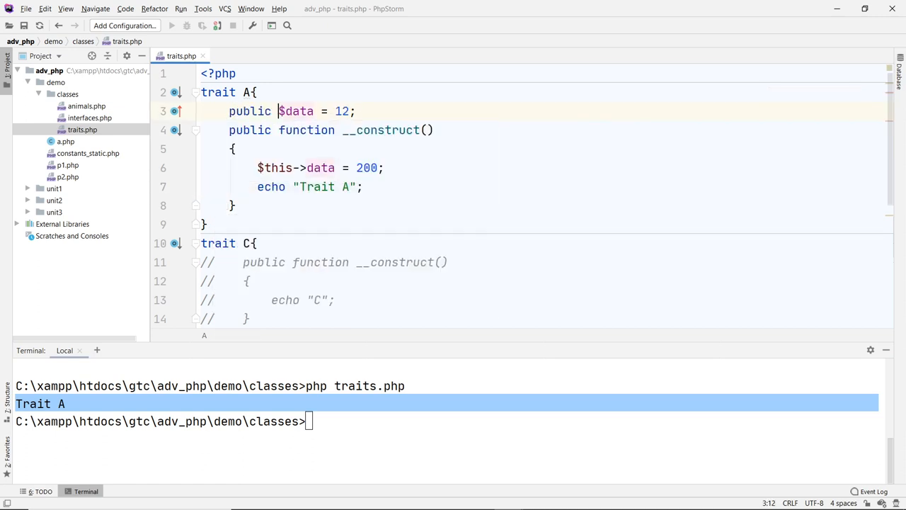
scroll(down, 3)
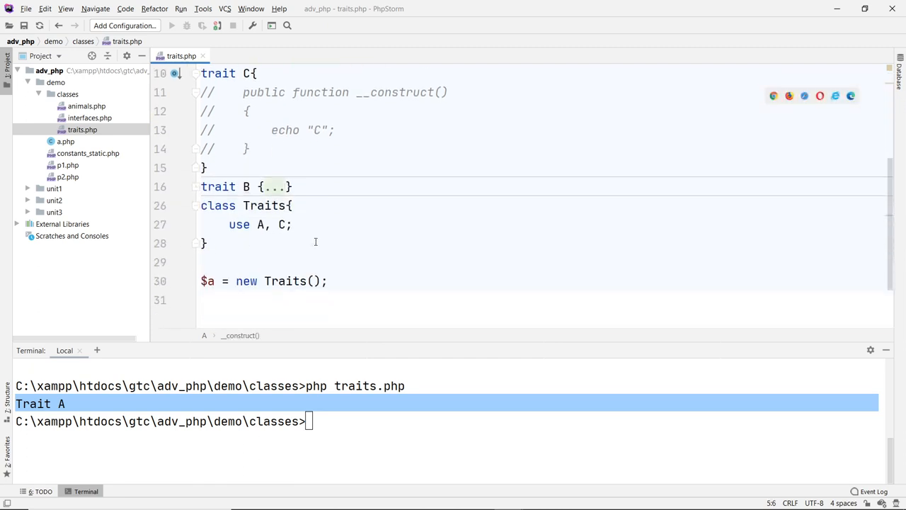
scroll(up, 3)
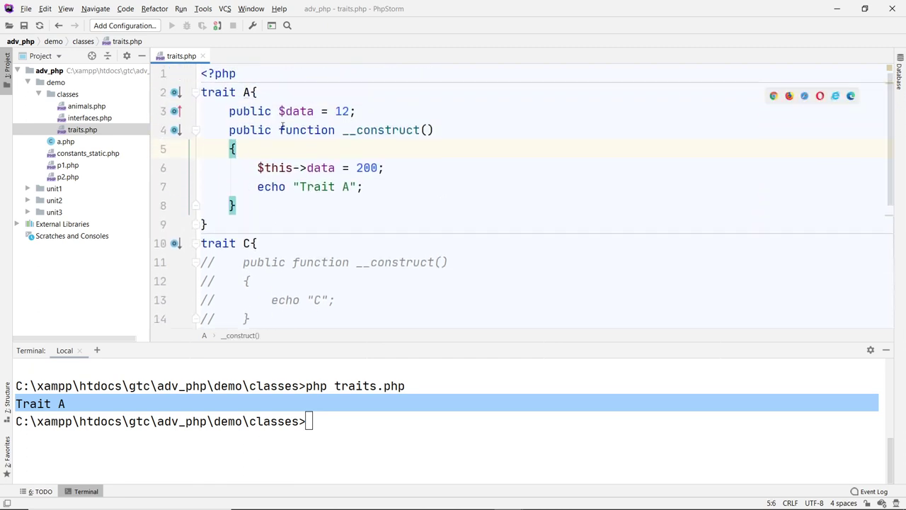
double_click(382, 130)
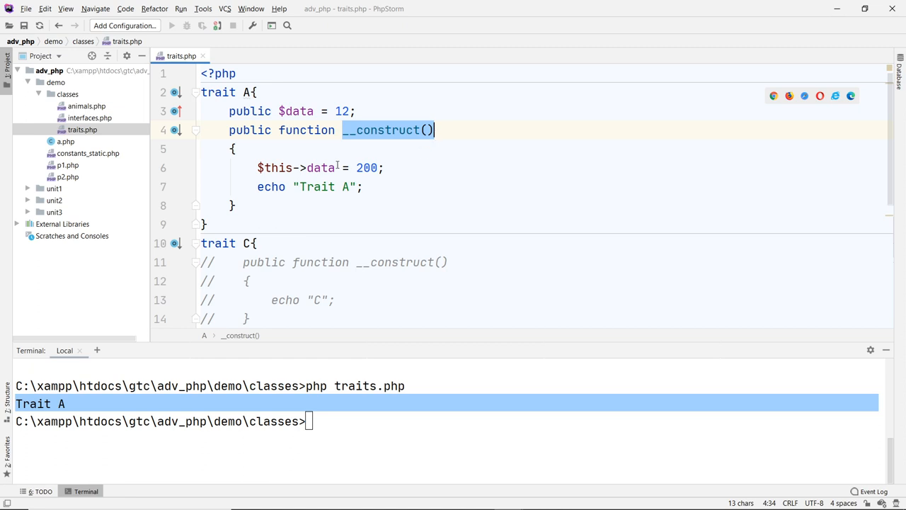
click(340, 111)
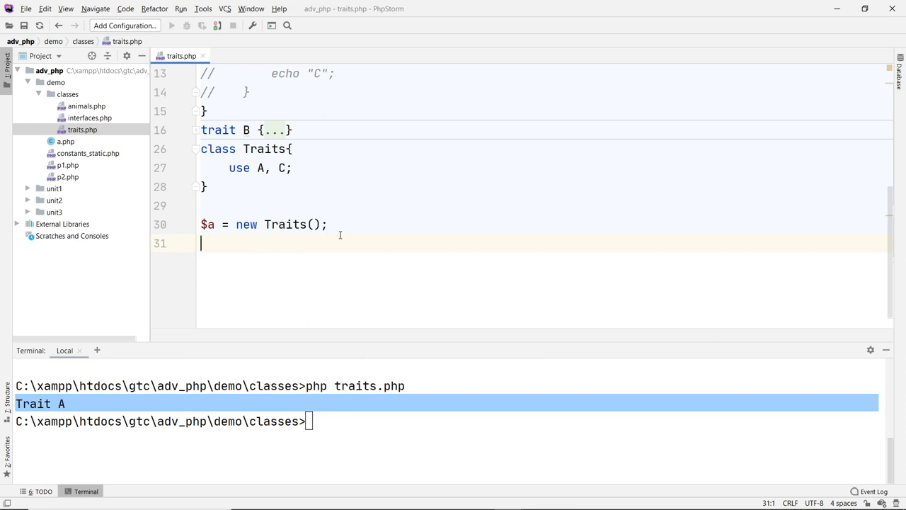
Step: Add var_dump($a->data); and rerun traits.php, which prints Trait A then int(200)
text(var_dump($a->data);)
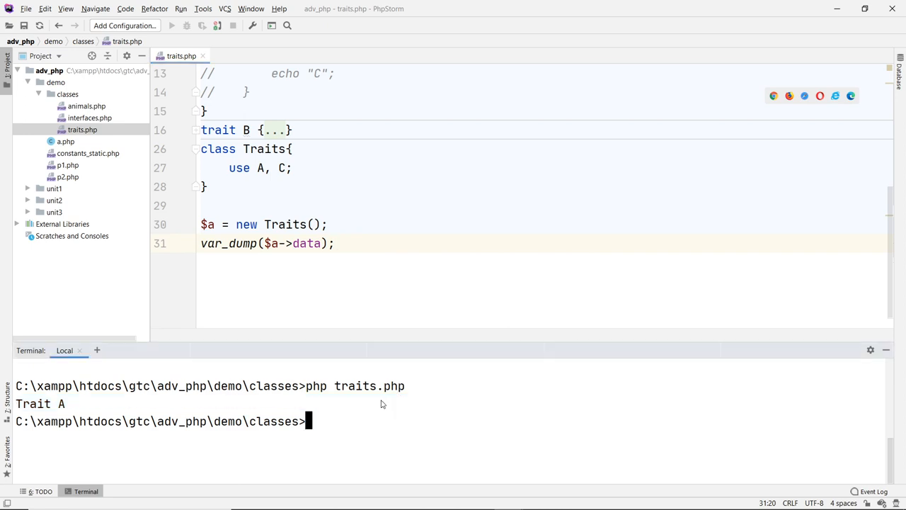
key(Return)
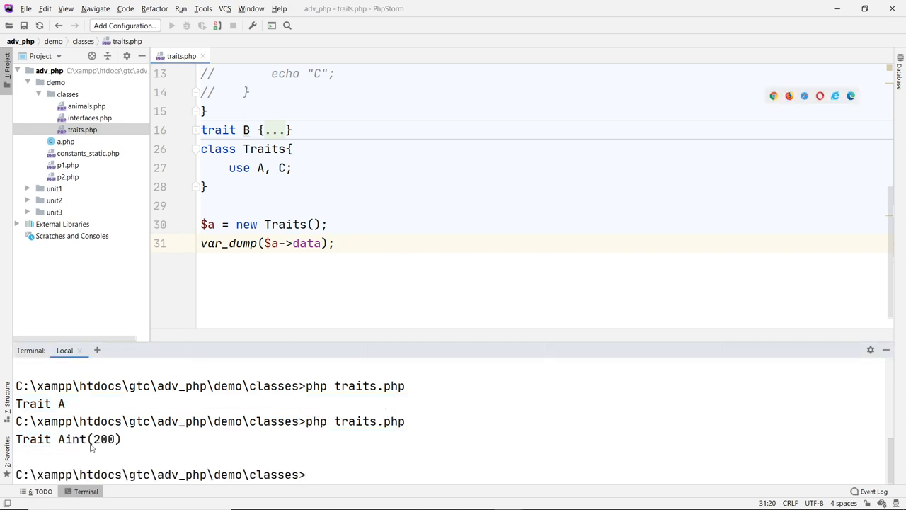
double_click(104, 439)
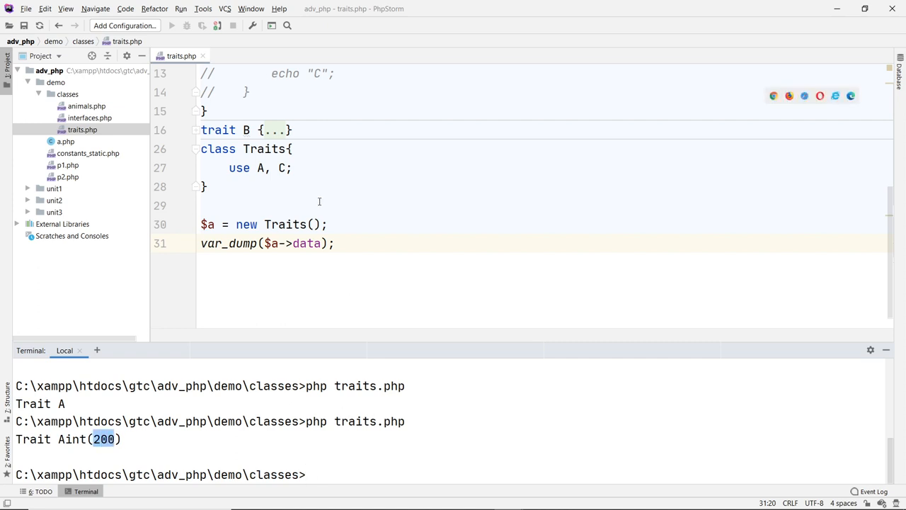
scroll(up, 3)
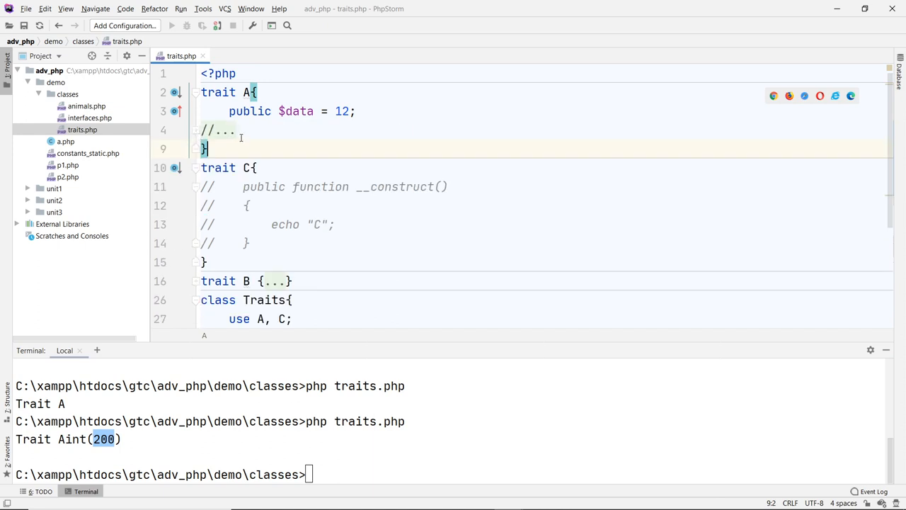
Step: With trait A's constructor disabled so the rerun prints int(12), collapse trait C's commented constructor
scroll(down, 3)
text(php traits.php)
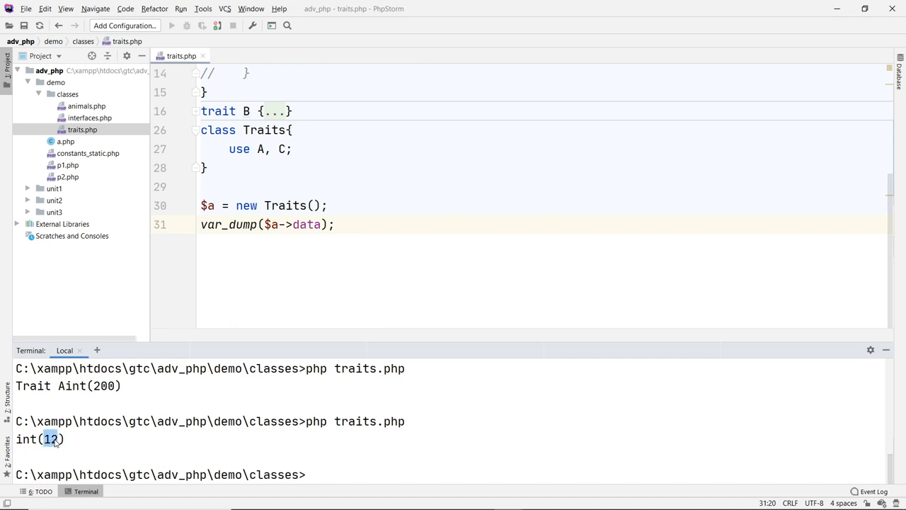
scroll(up, 3)
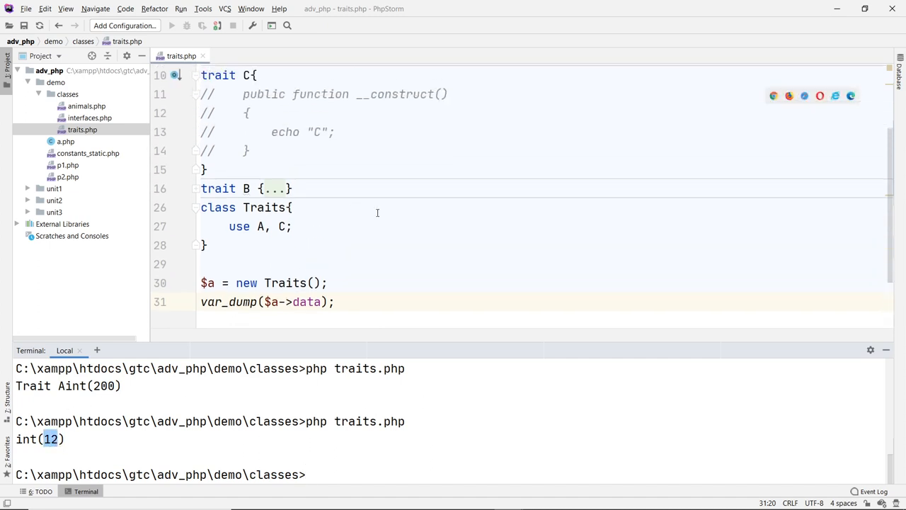
scroll(up, 3)
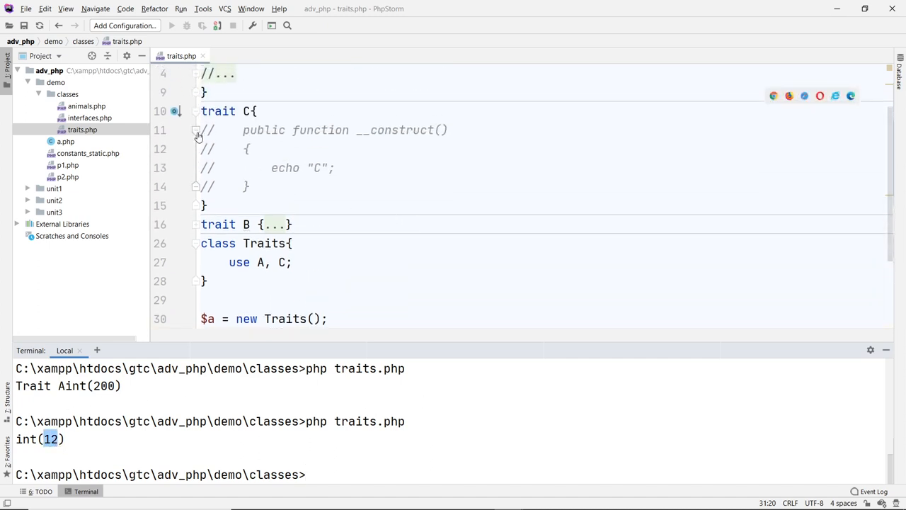
click(195, 131)
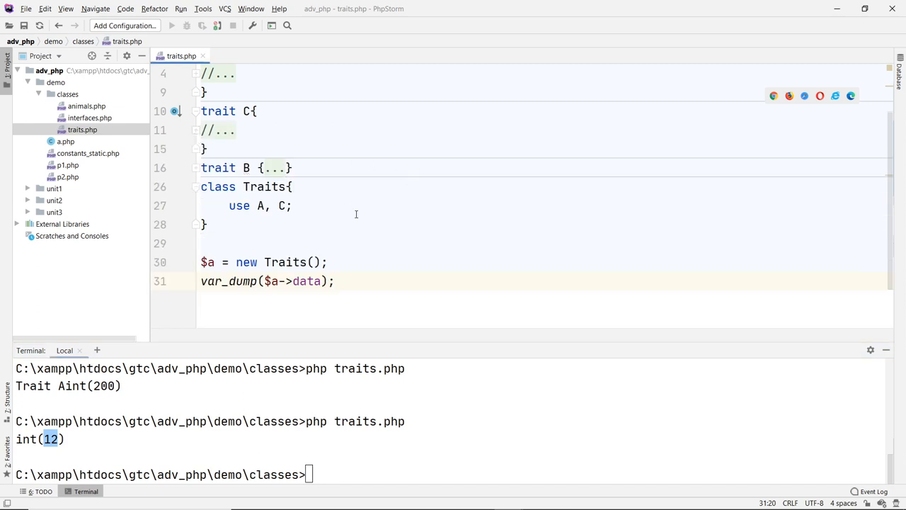
mouse_move(319, 212)
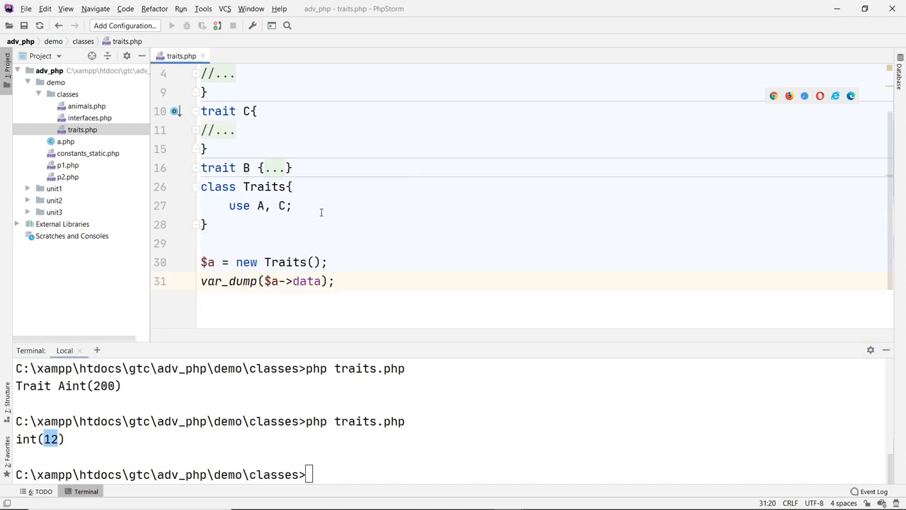
double_click(263, 187)
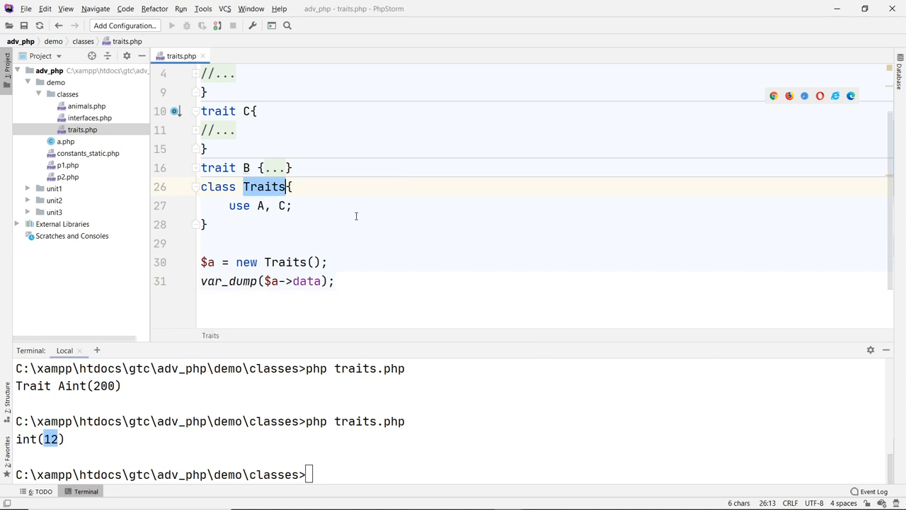
mouse_move(331, 210)
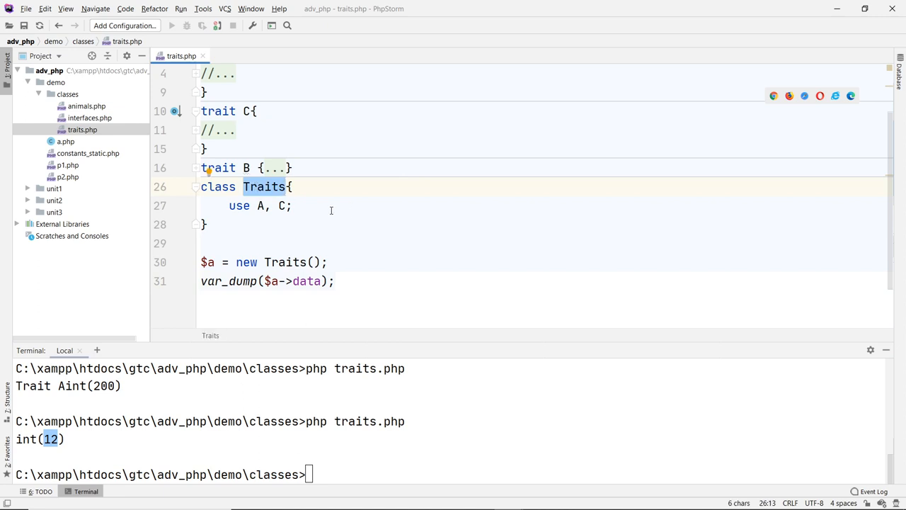
Step: Toggle trait C's fold marker, leaving its body collapsed alongside trait B
scroll(up, 3)
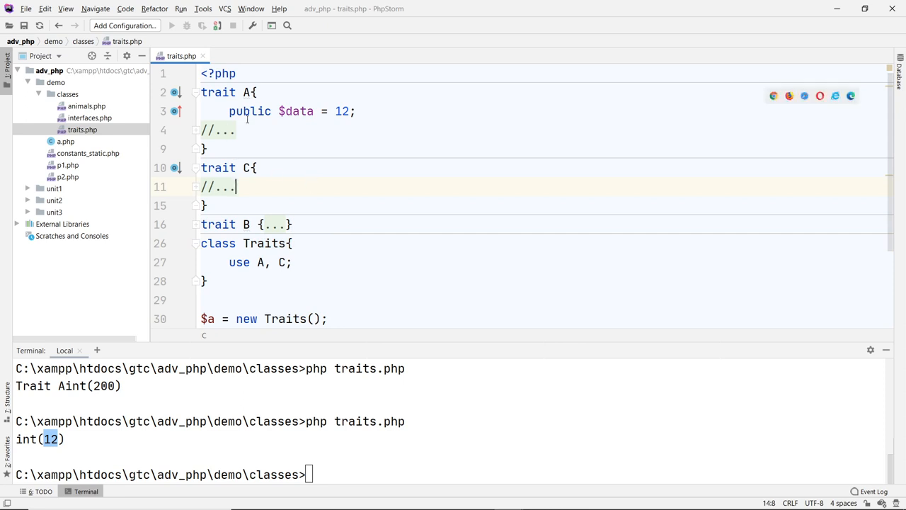
click(195, 167)
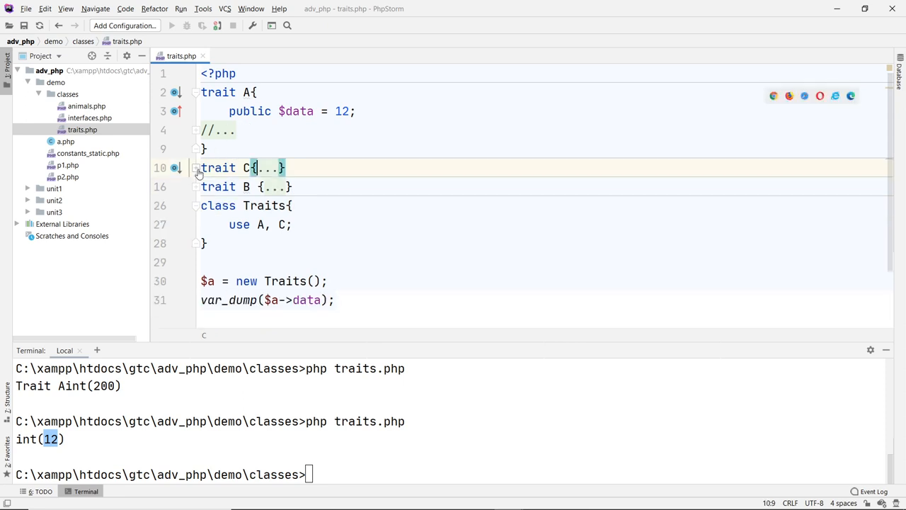
click(195, 167)
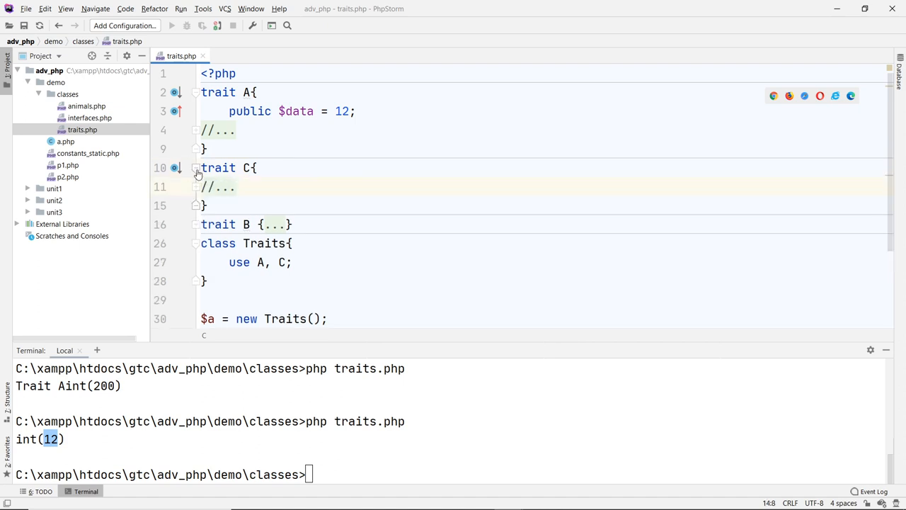
click(195, 167)
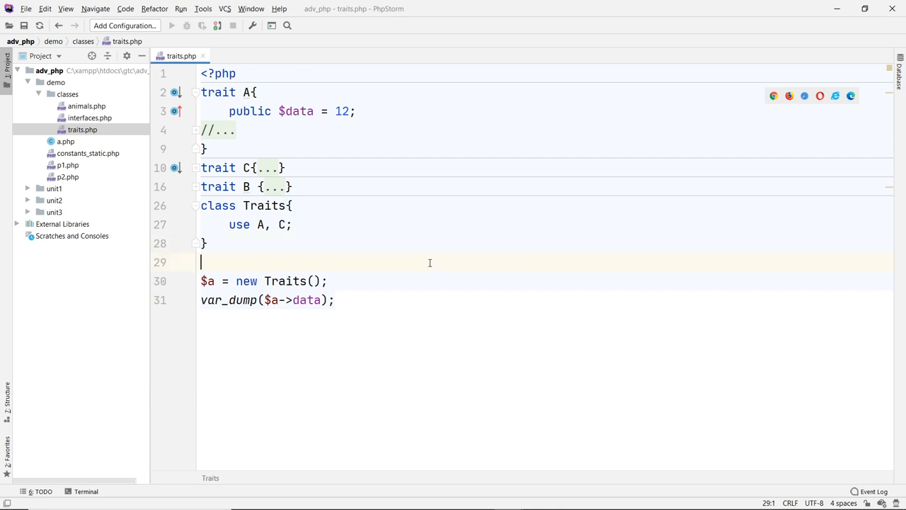
mouse_move(430, 262)
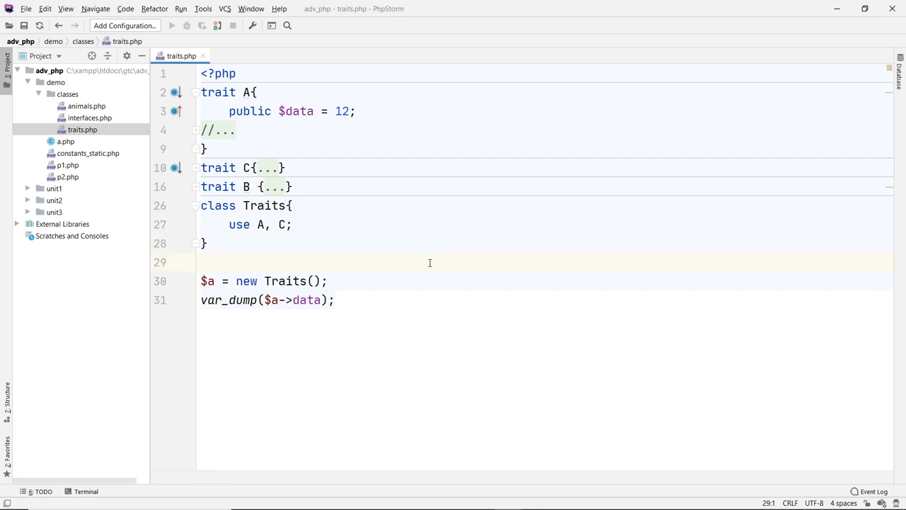